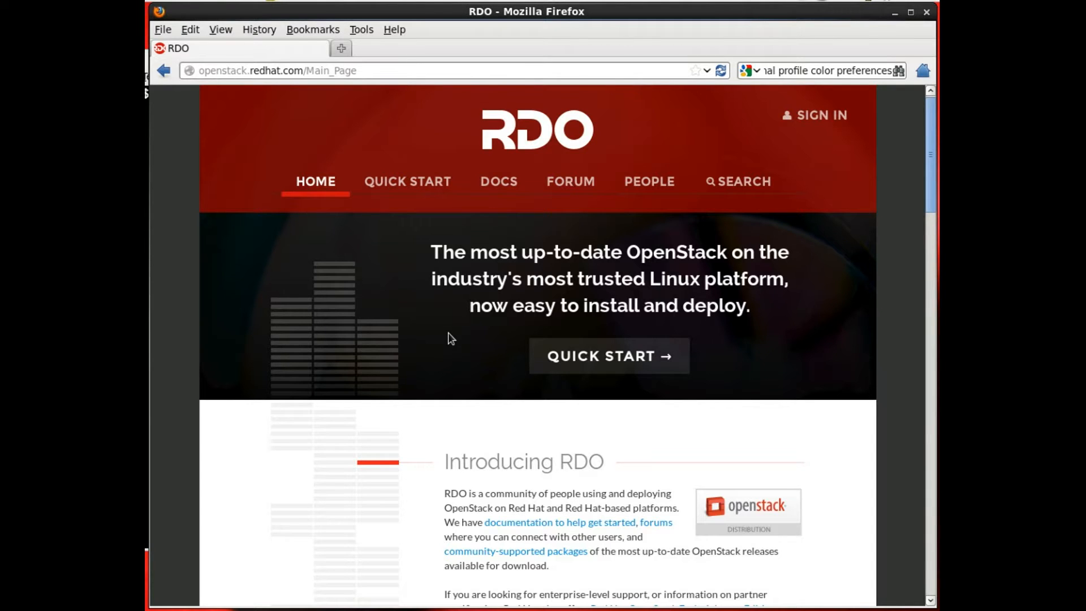
mouse_move(491, 253)
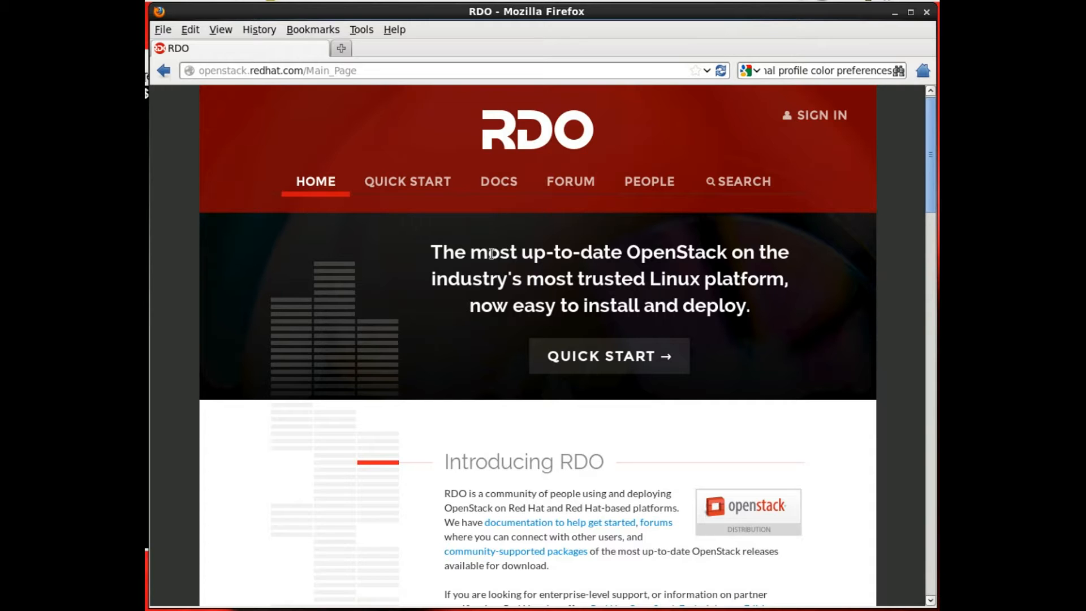
Open the RDO Quickstart guide and scroll to the Step 1 and Step 2 commands.
click(407, 181)
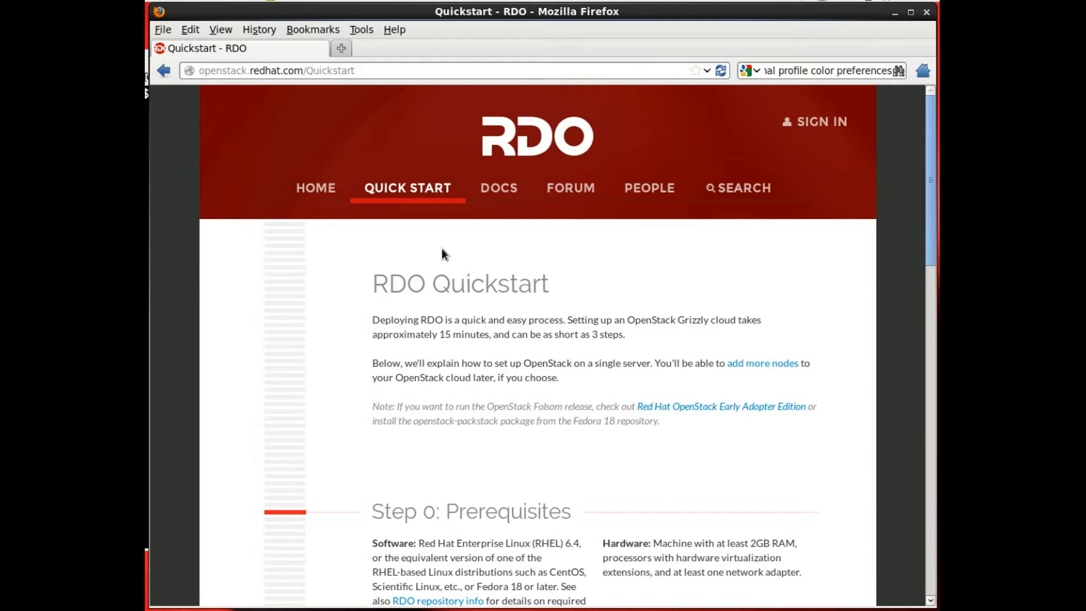
scroll(down, 3)
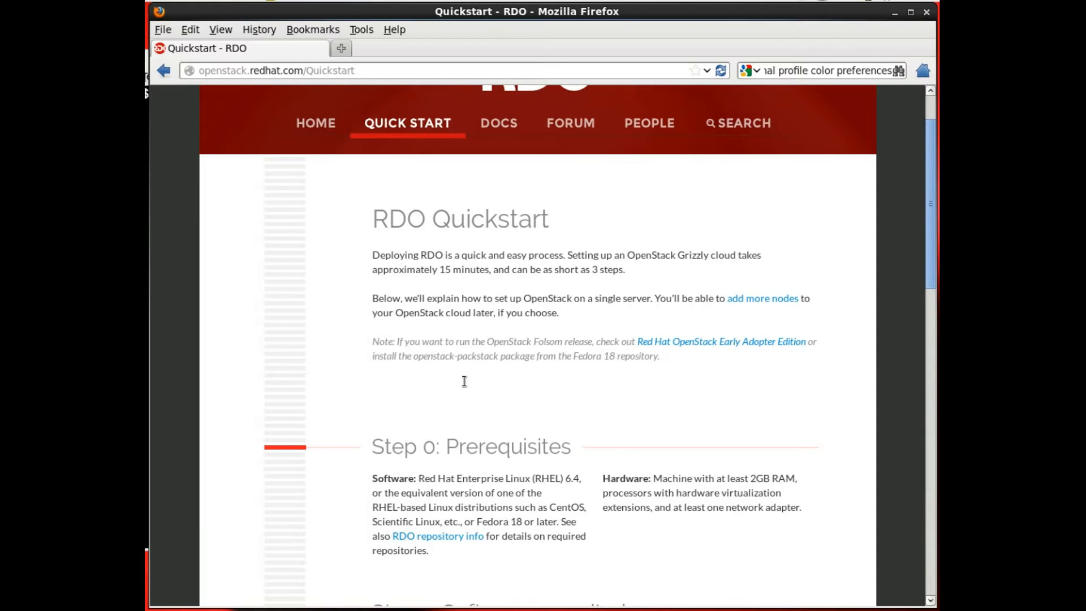
scroll(down, 3)
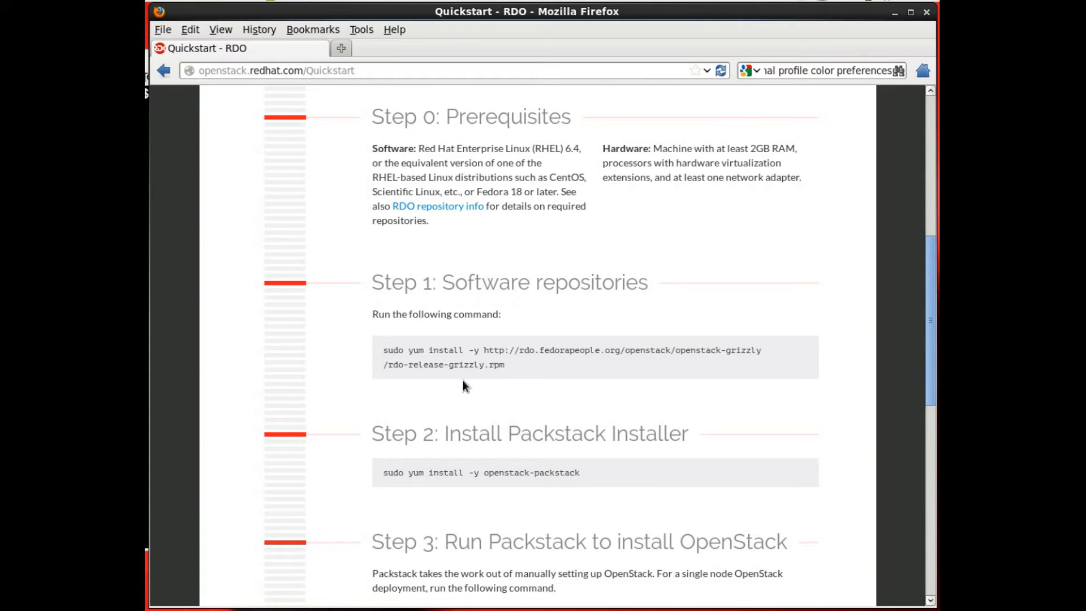
scroll(down, 3)
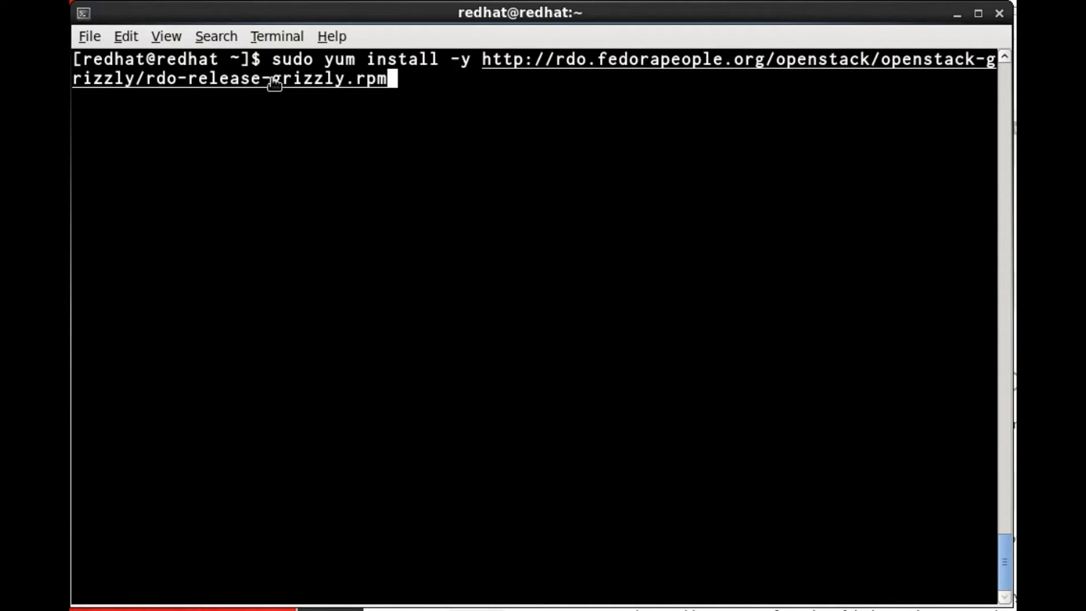
Install the rdo-release Grizzly repository package, then clear the terminal screen.
key(Return)
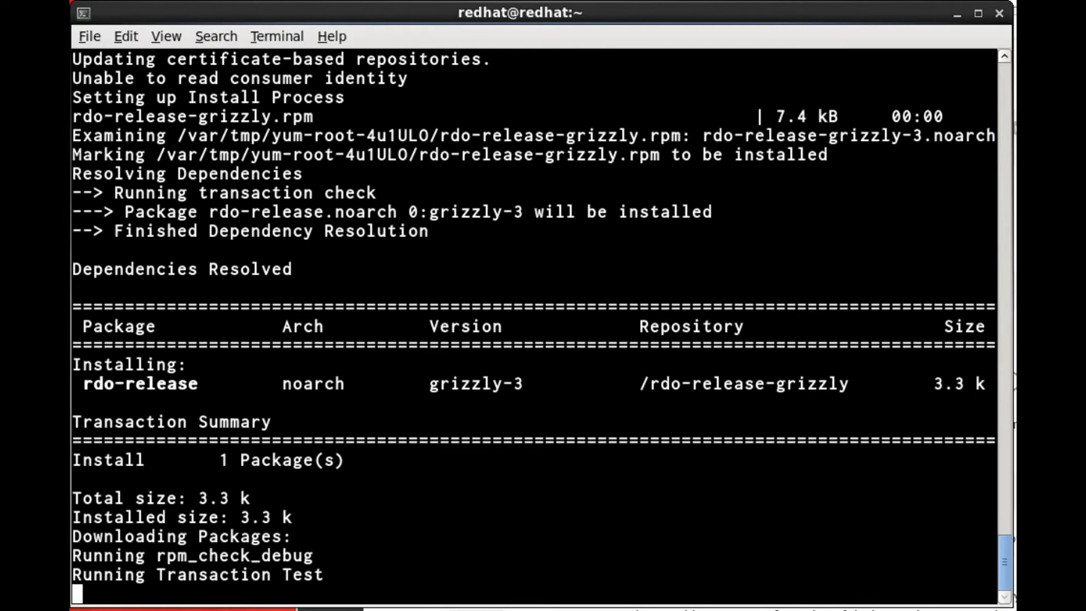
scroll(down, 3)
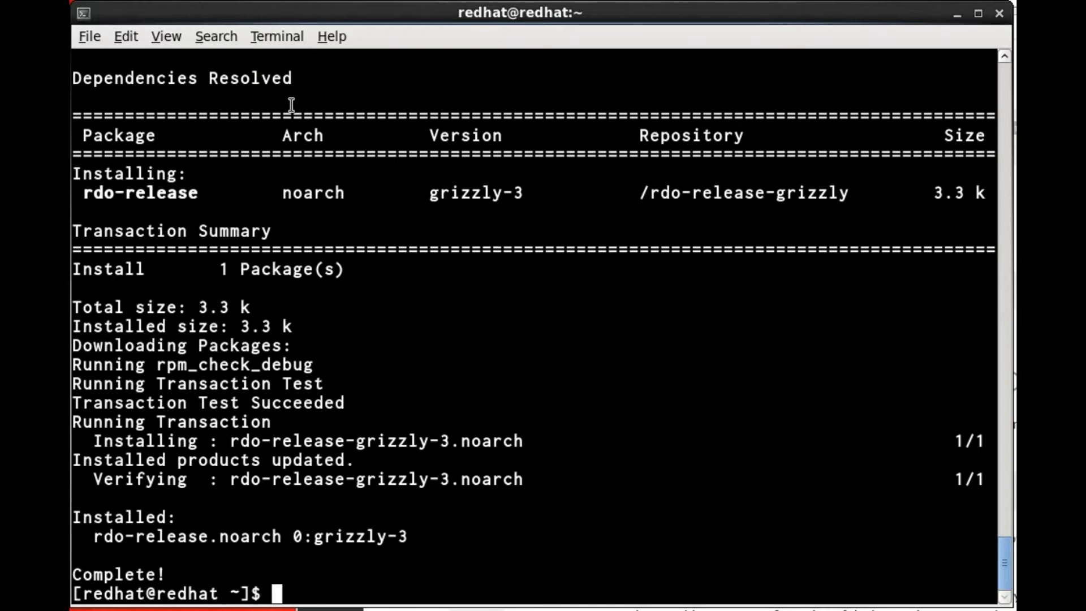
text(clear)
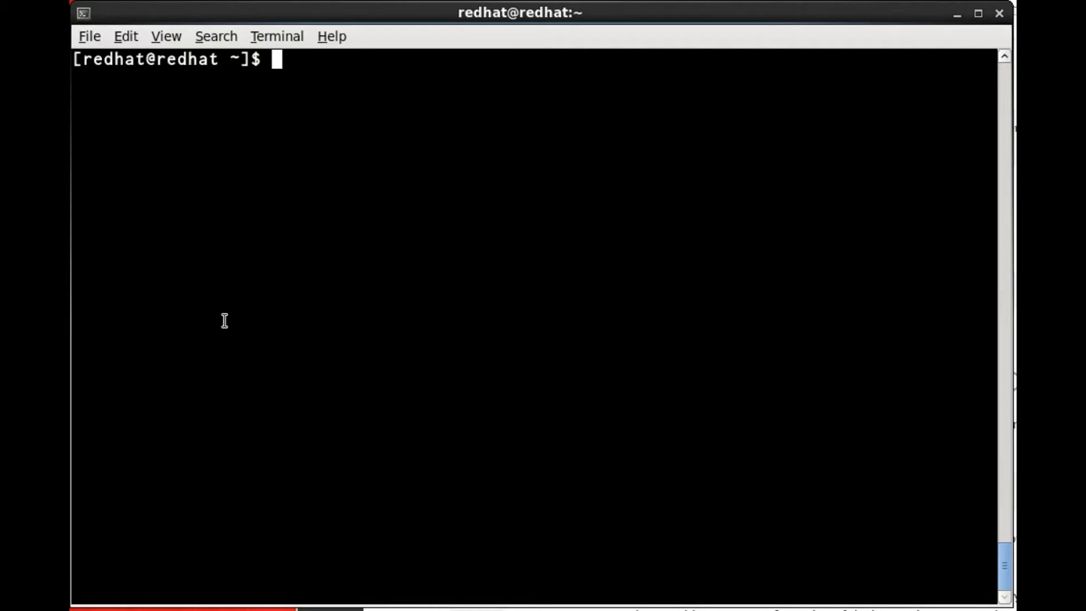
Run 'sudo yum install -y openstack-packstack' in the terminal.
text(sudo yum install -y openstack-packstack)
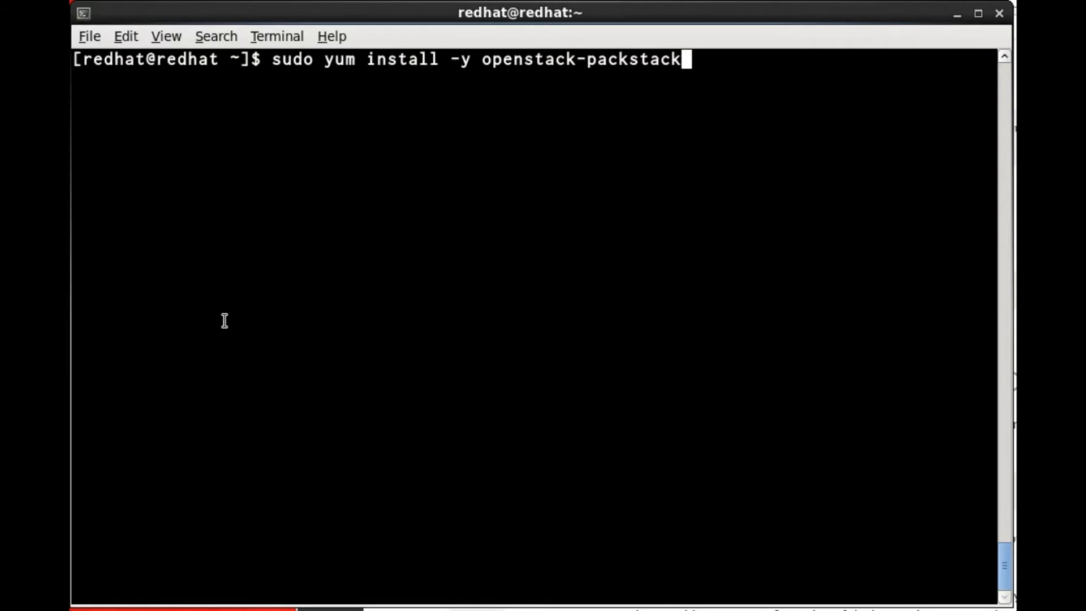
key(Return)
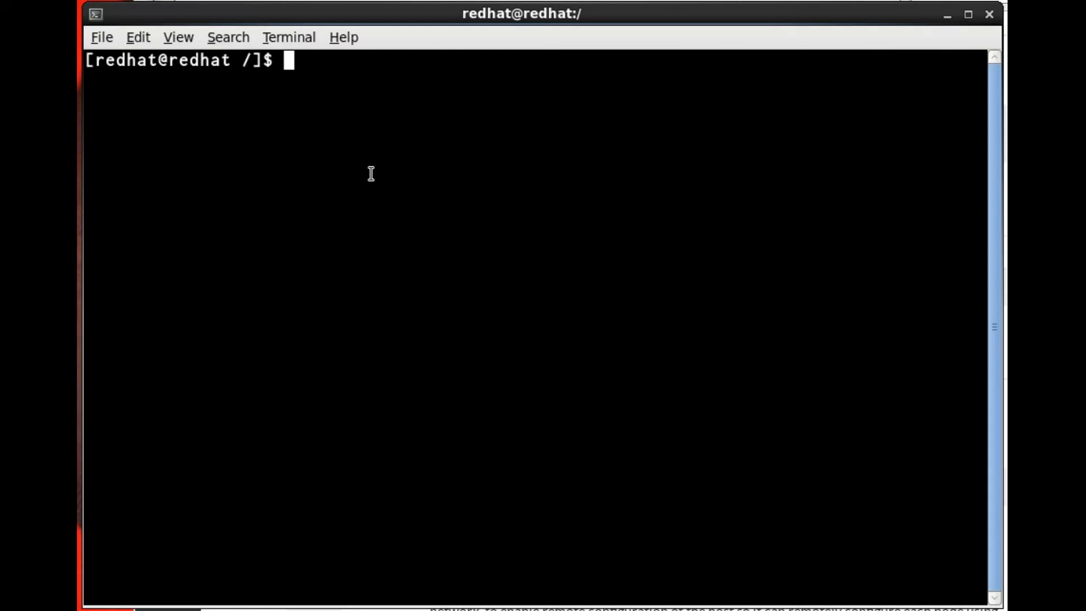
Launch 'packstack --allinone --os-quantum-install=n' to deploy OpenStack without Quantum.
text(packstack --allinone --os-quantum-install=n)
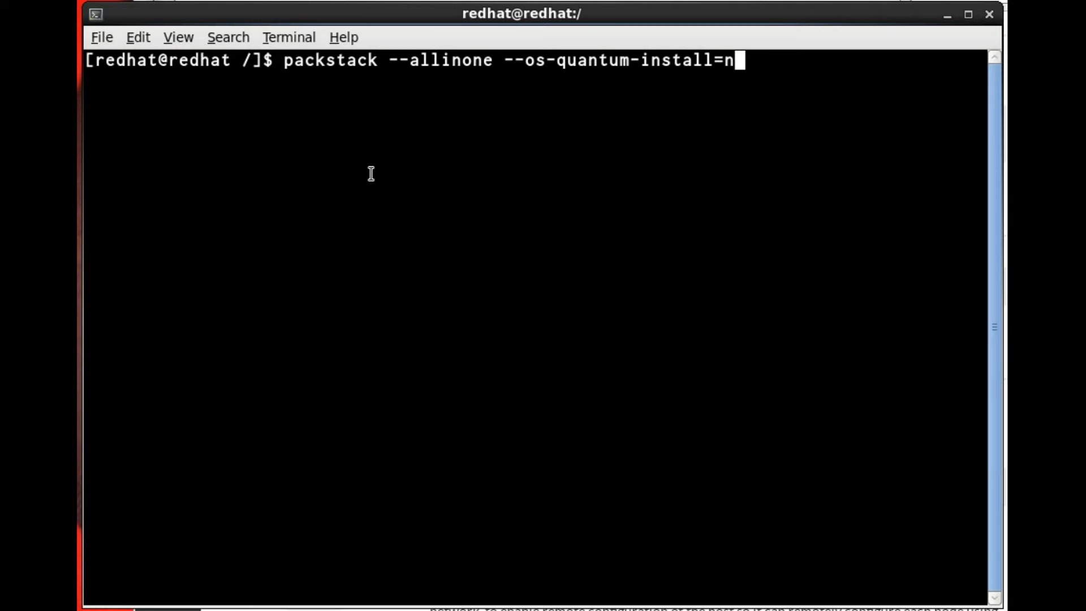
key(Return)
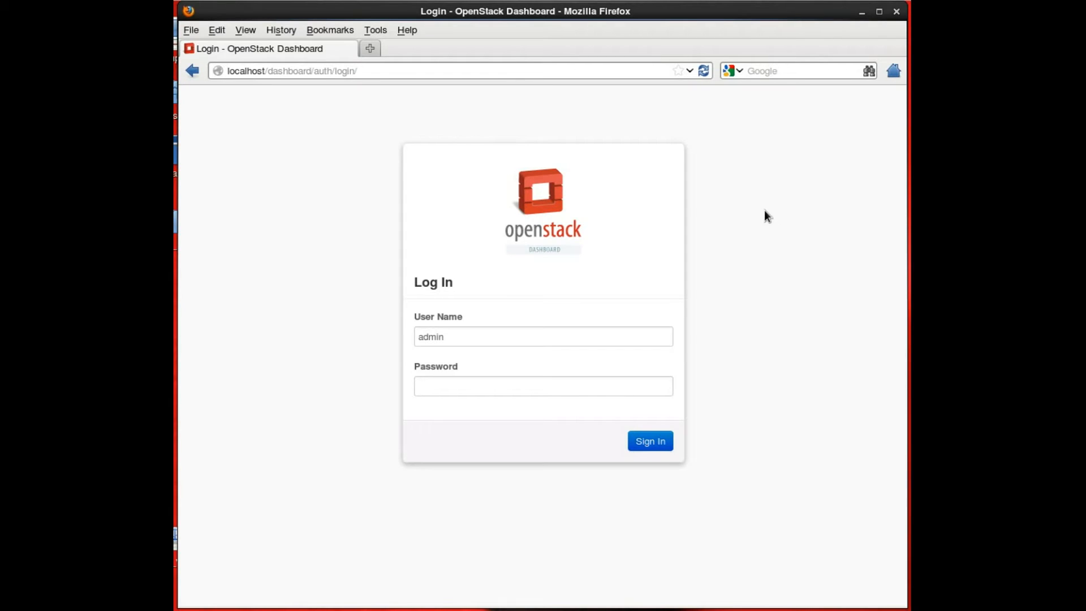
Print /root/keystonerc_admin in the root terminal and copy its OS_PASSWORD value.
click(542, 386)
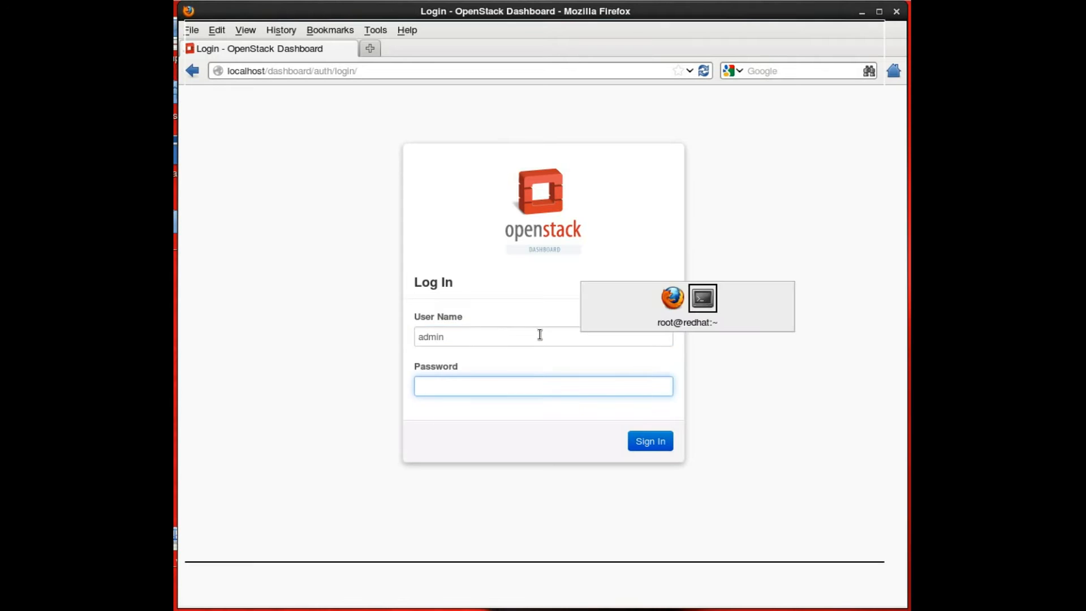
click(700, 298)
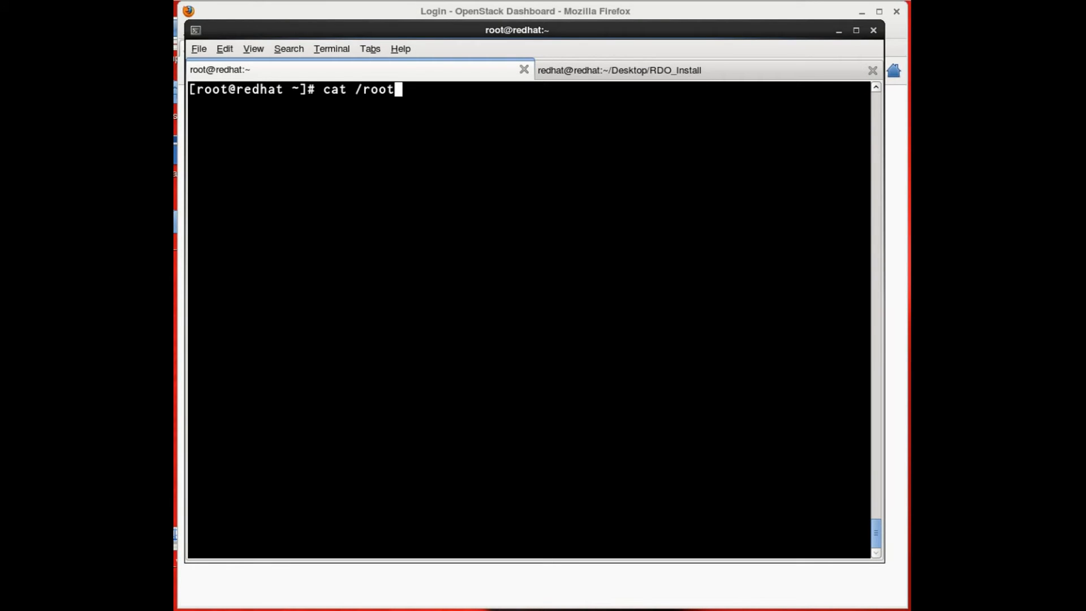
text(/key)
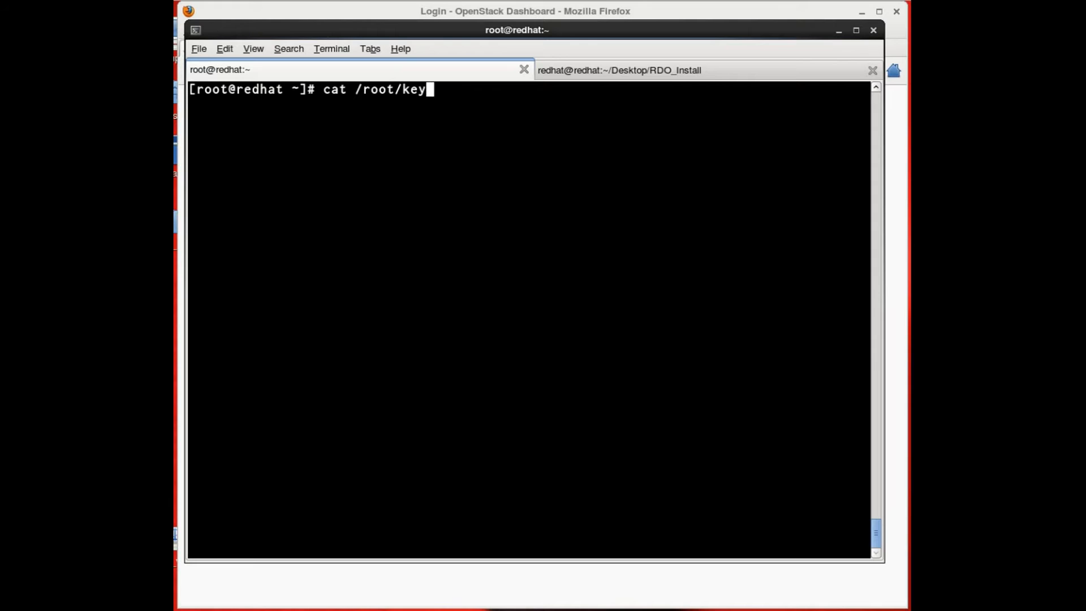
key(Return)
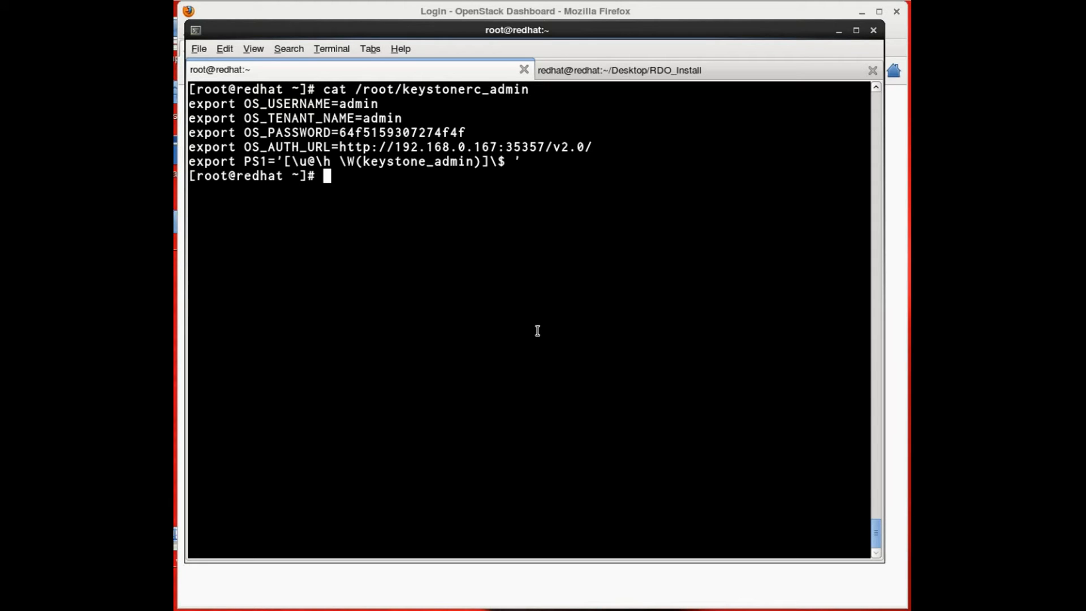
double_click(400, 132)
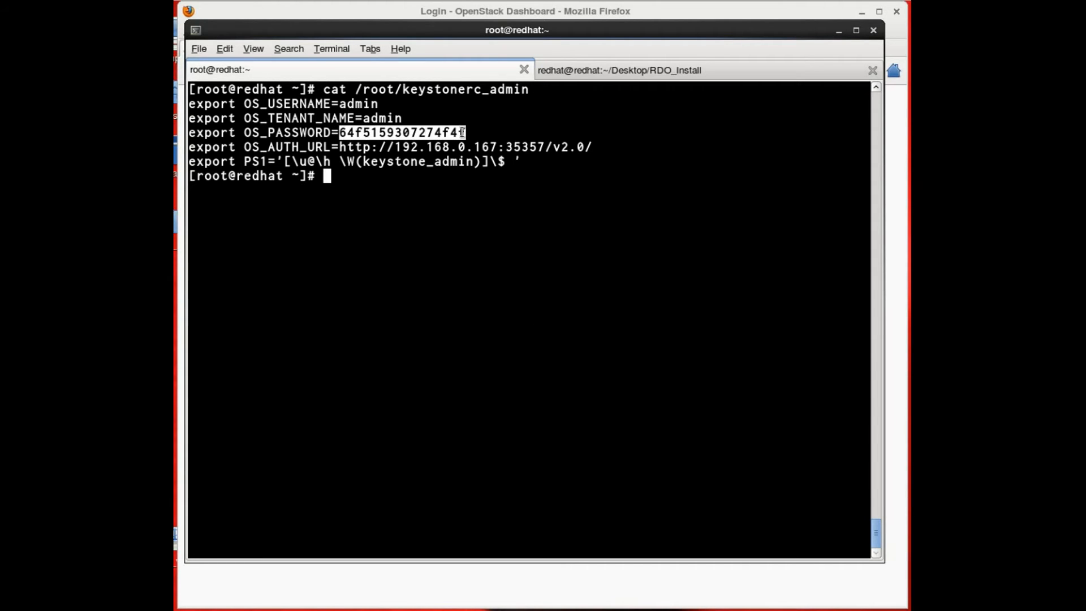
right_click(464, 135)
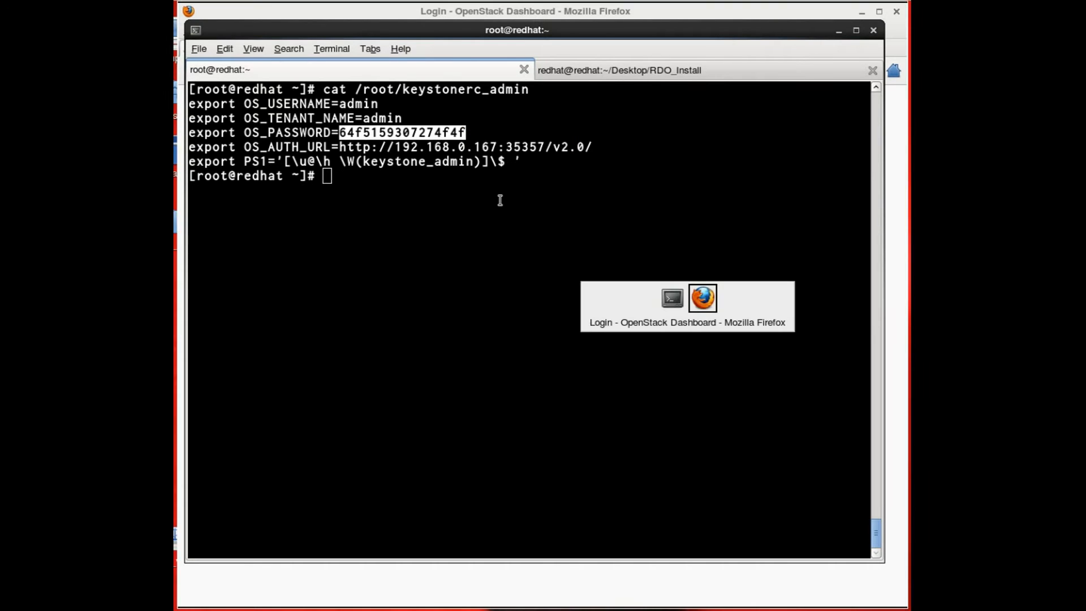
Sign in to the dashboard as admin with the copied password.
click(700, 297)
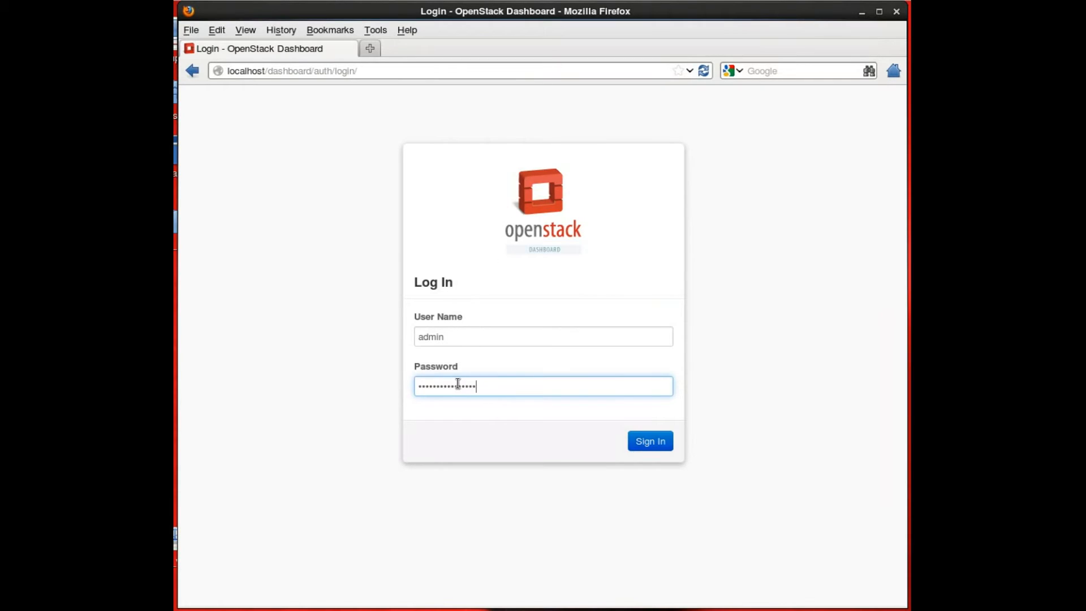
click(649, 441)
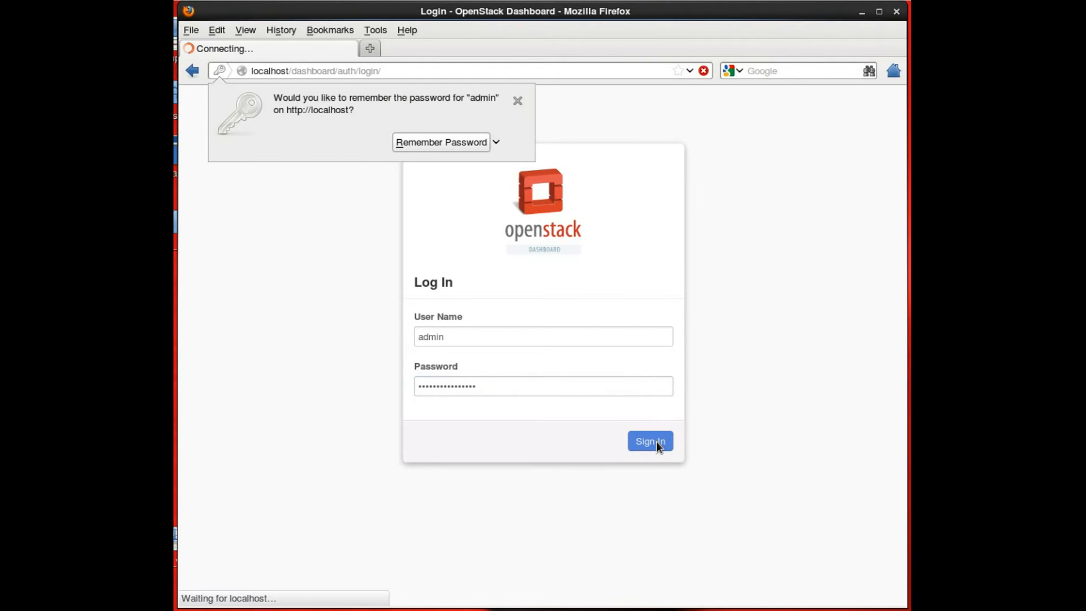
click(649, 441)
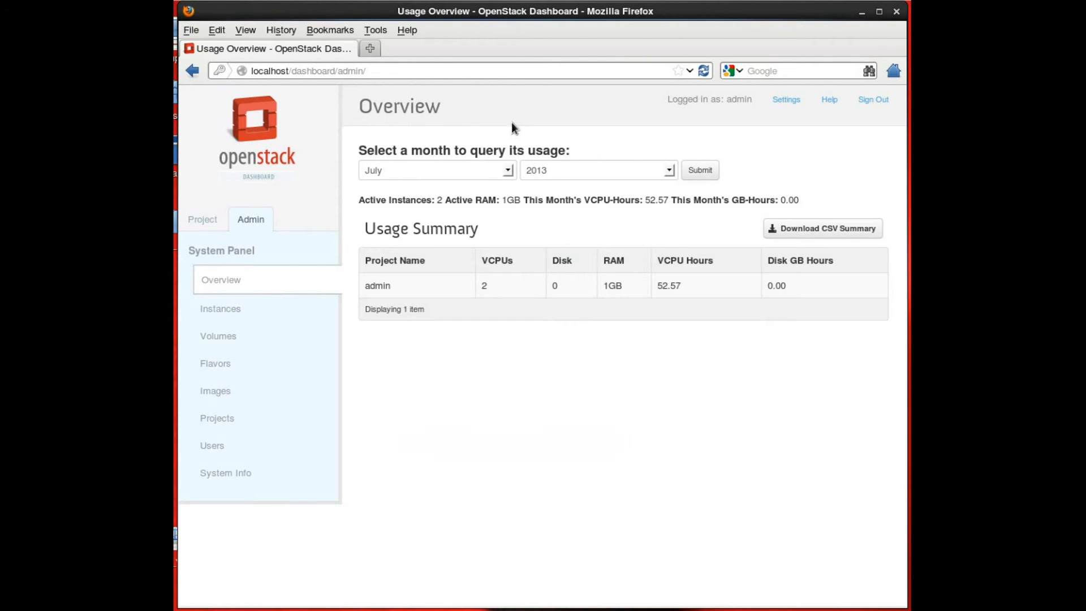
mouse_move(225, 473)
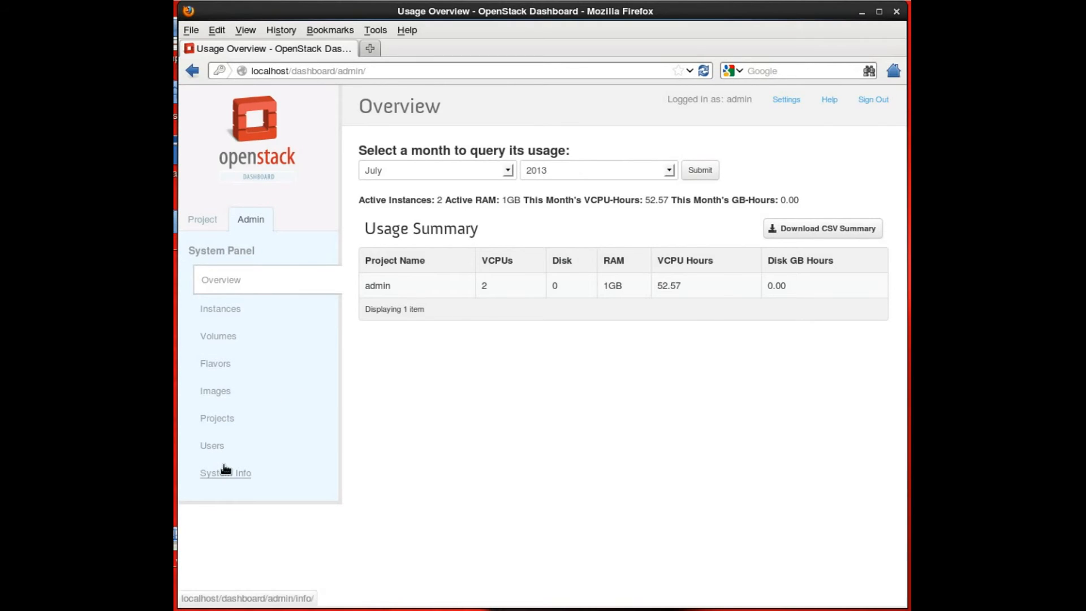
Review System Info and Projects, then view the admin usage Overview.
click(225, 472)
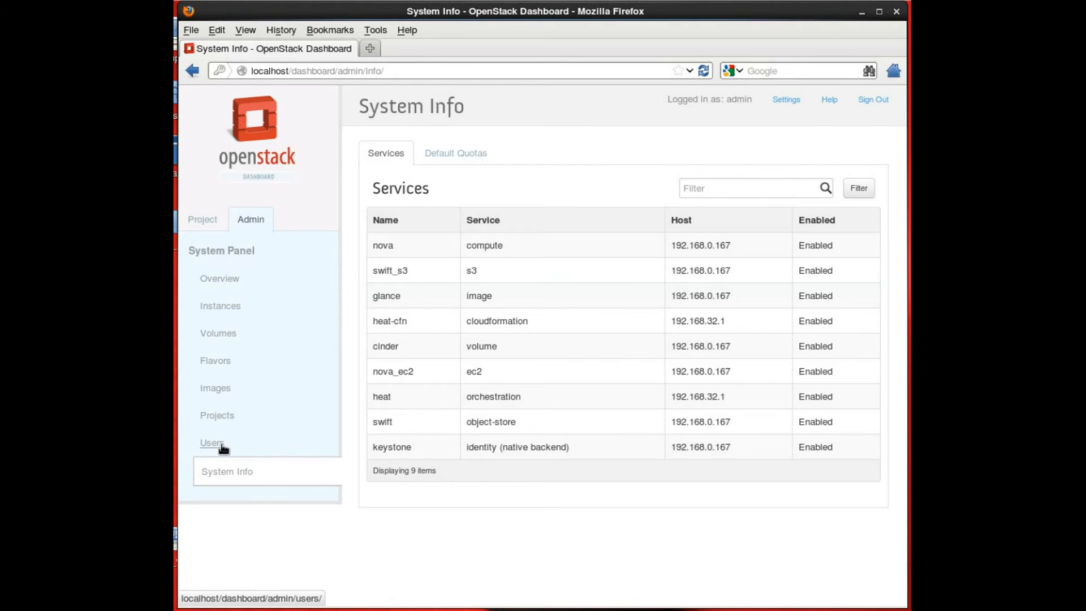
click(216, 414)
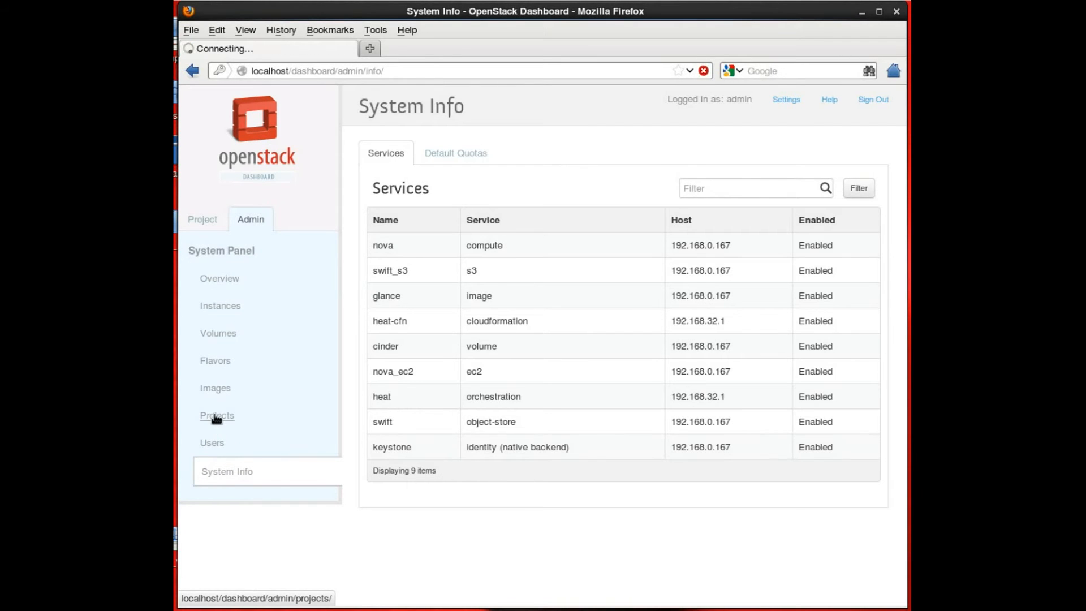
click(216, 415)
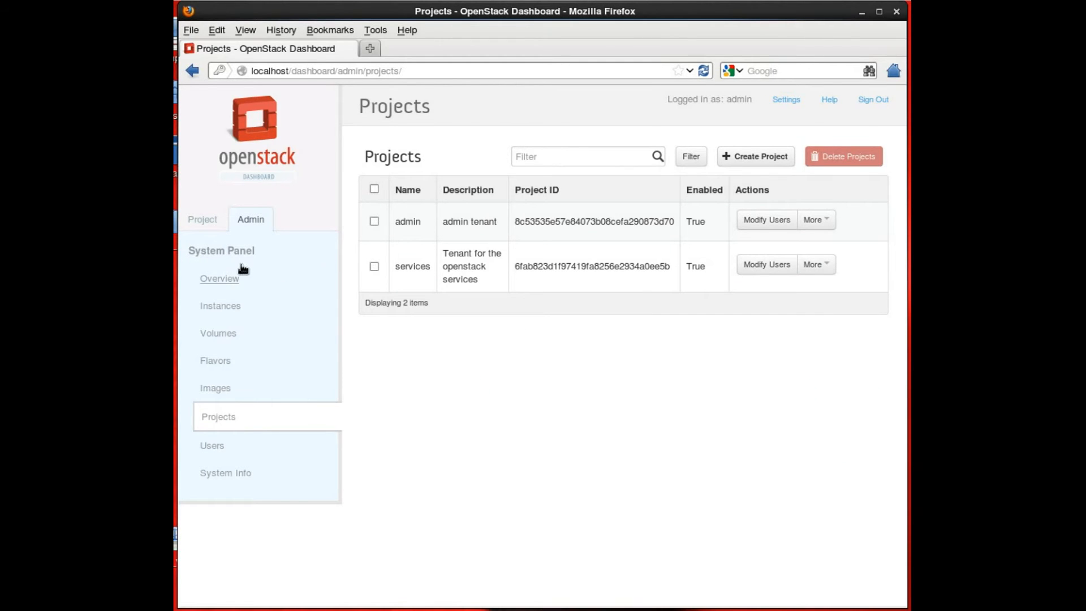
click(219, 278)
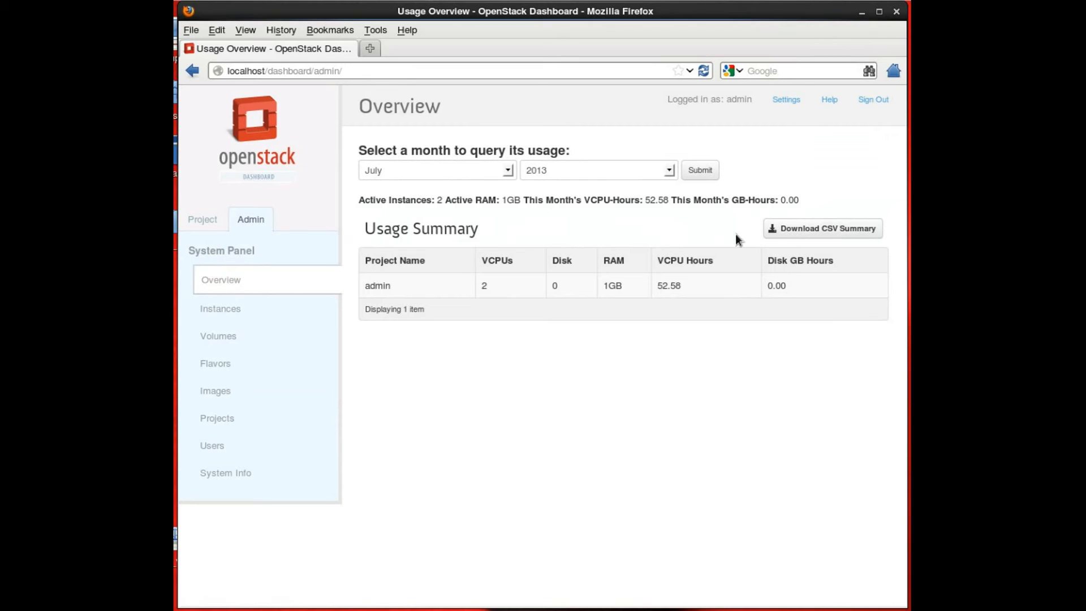
click(392, 49)
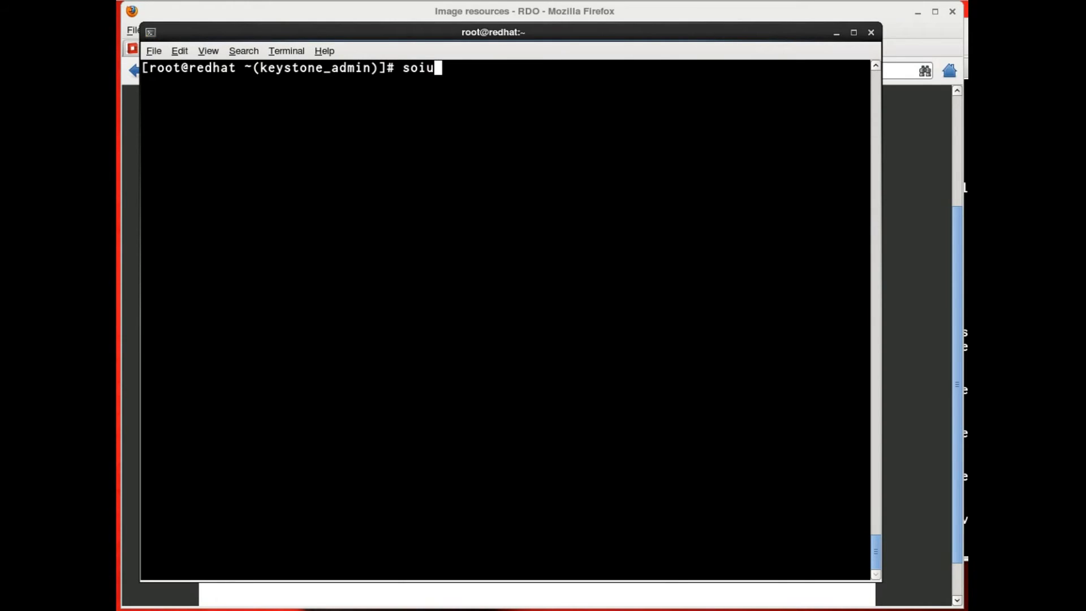
Source /root/keystonerc_admin and submit the glance image-create command for Fedora 19 x86_64.
text(source /r)
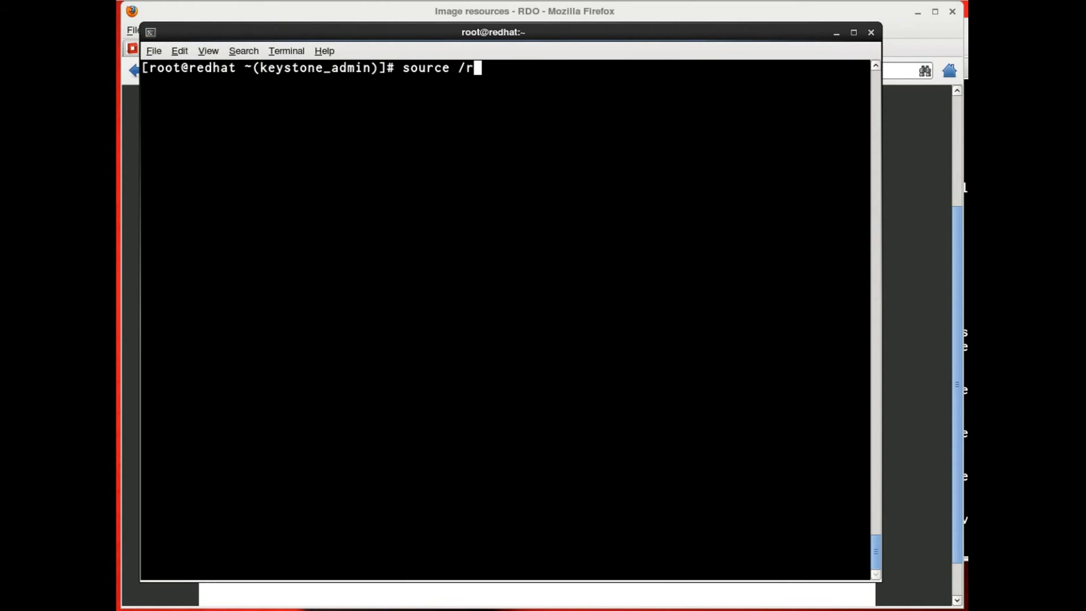
key(Return)
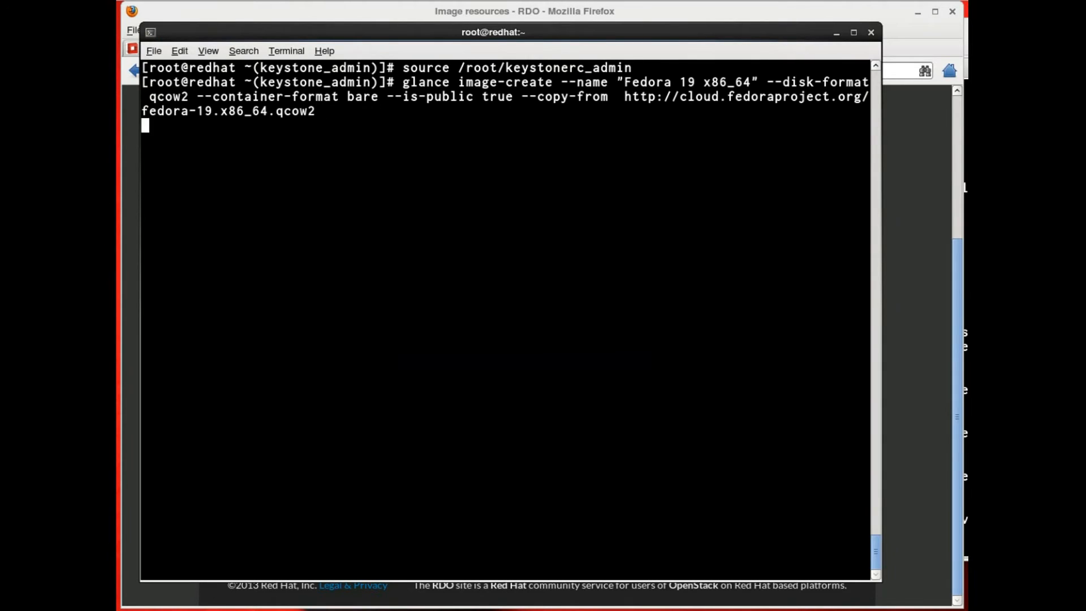
key(Return)
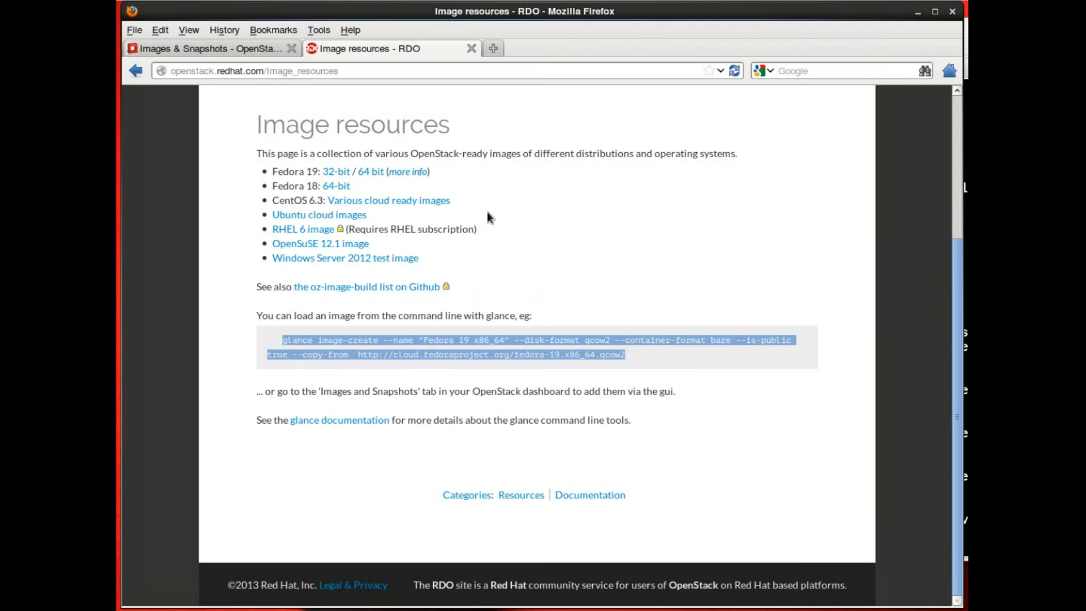
Return to the dashboard to check the saving Fedora 19 x86_64 image.
click(207, 48)
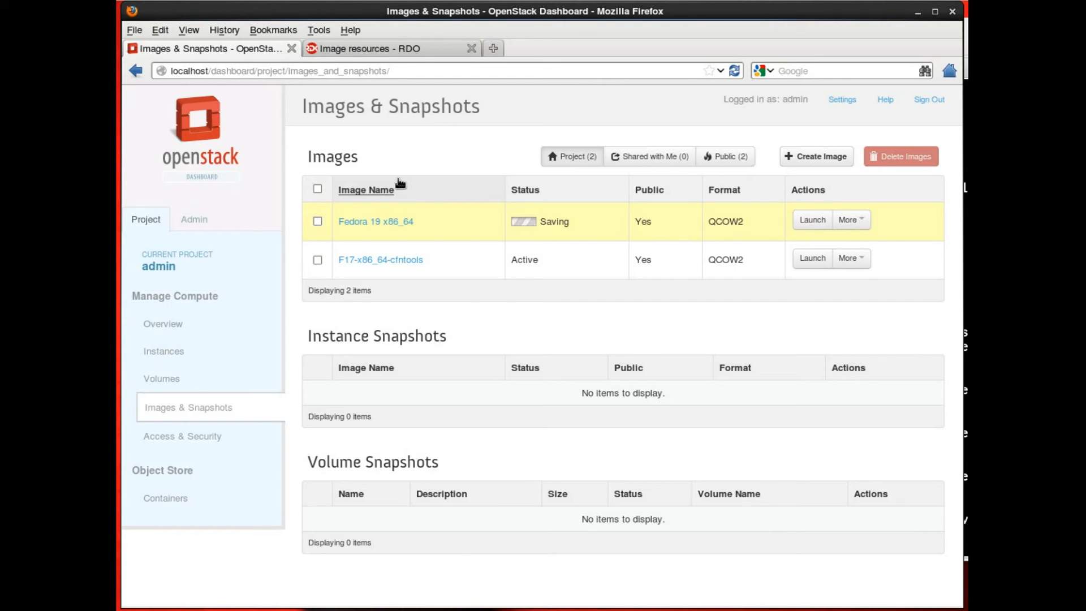
mouse_move(864, 21)
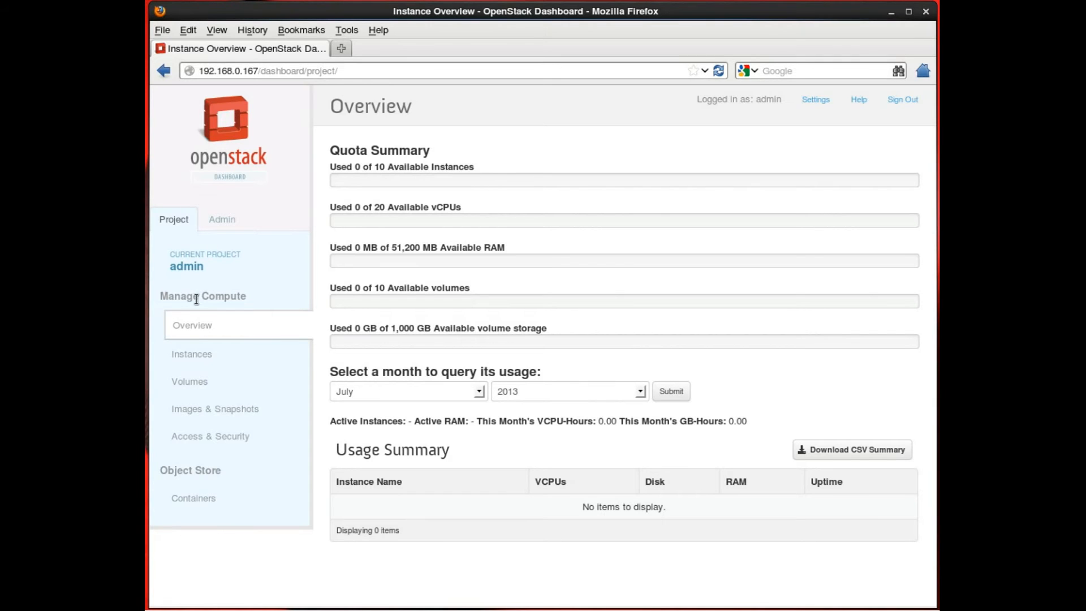
mouse_move(214, 409)
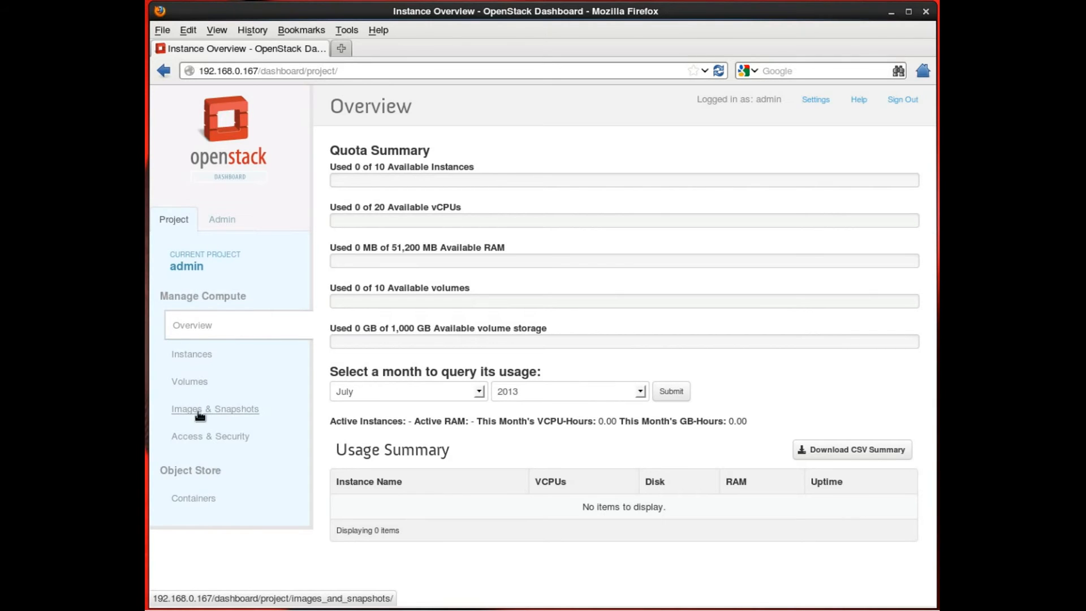
mouse_move(210, 436)
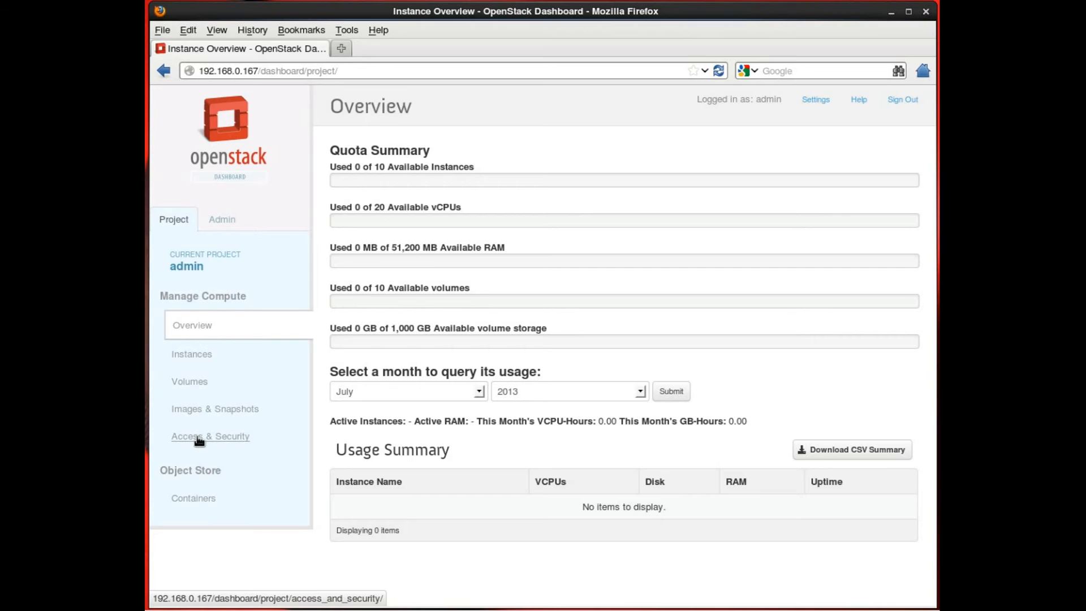
Open Access & Security and show the empty Keypairs tab.
click(210, 435)
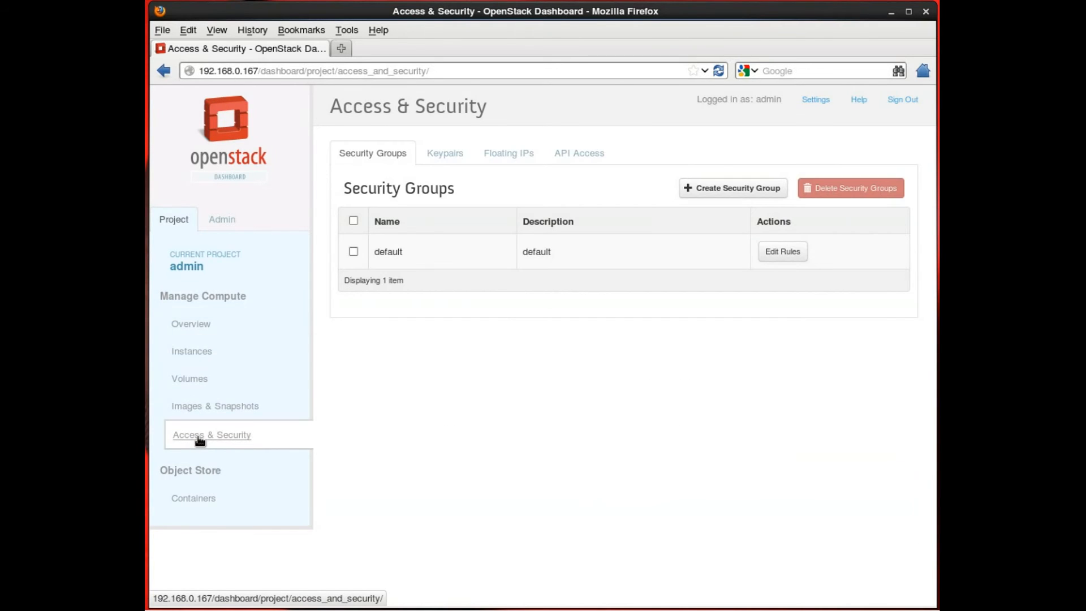
mouse_move(443, 179)
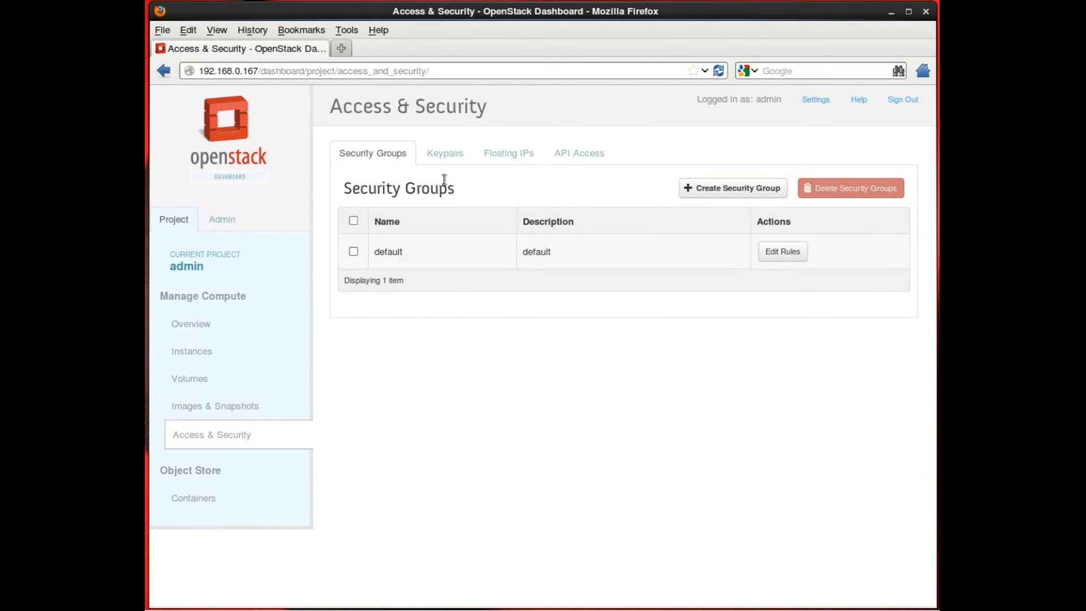
click(444, 153)
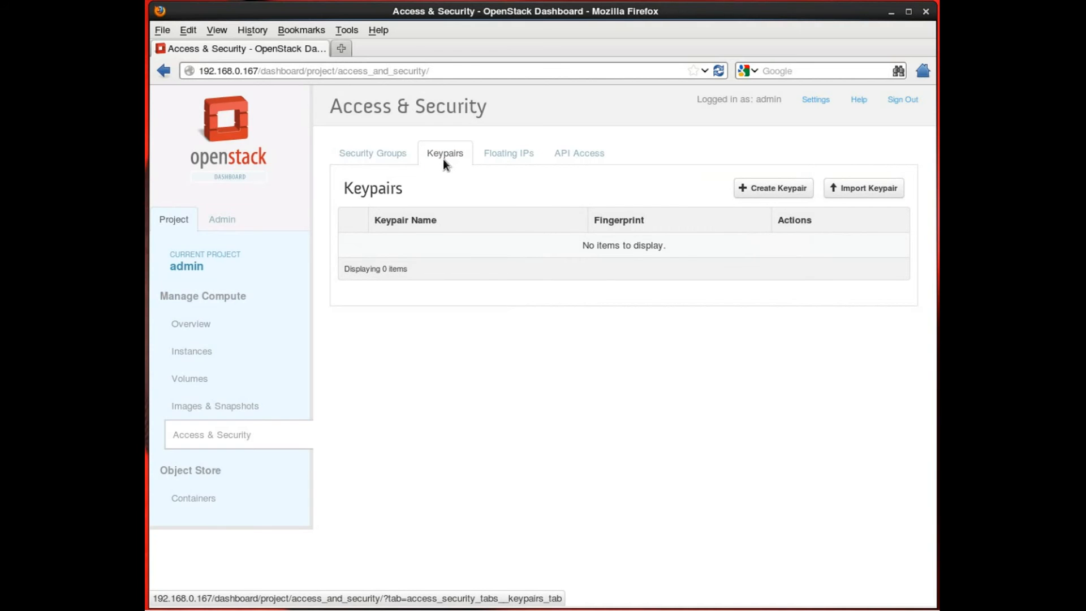
mouse_move(740, 232)
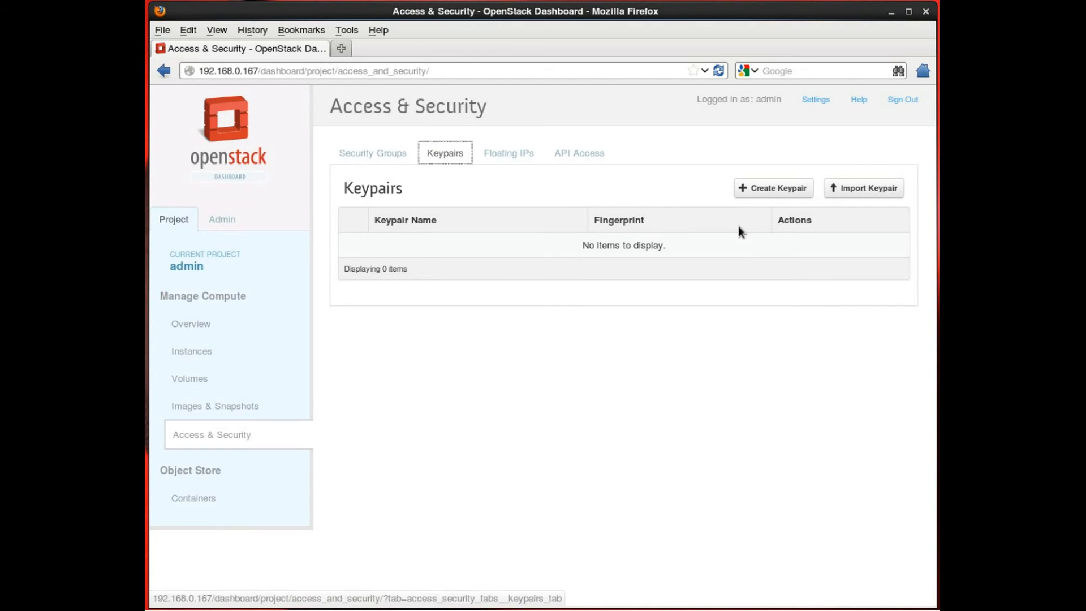
Start importing a keypair named 'mykeypair'.
click(863, 188)
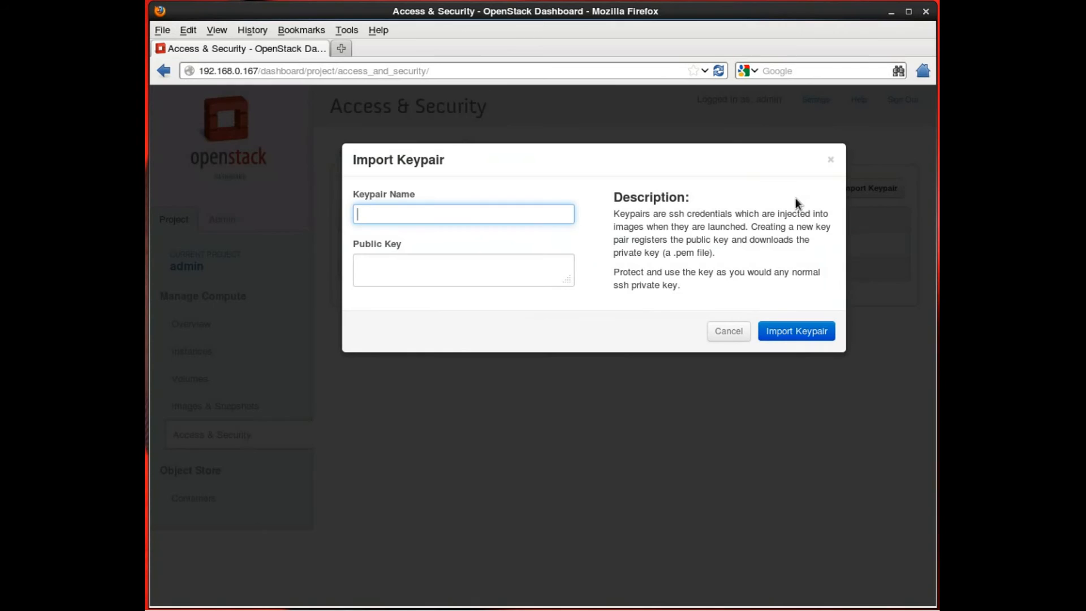
mouse_move(463, 214)
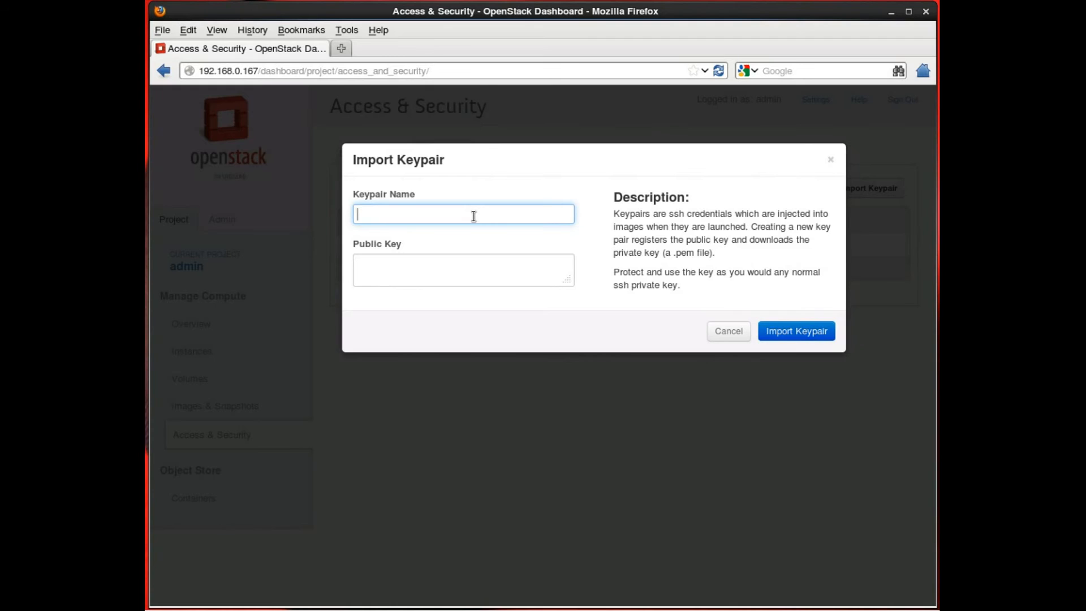
text(m)
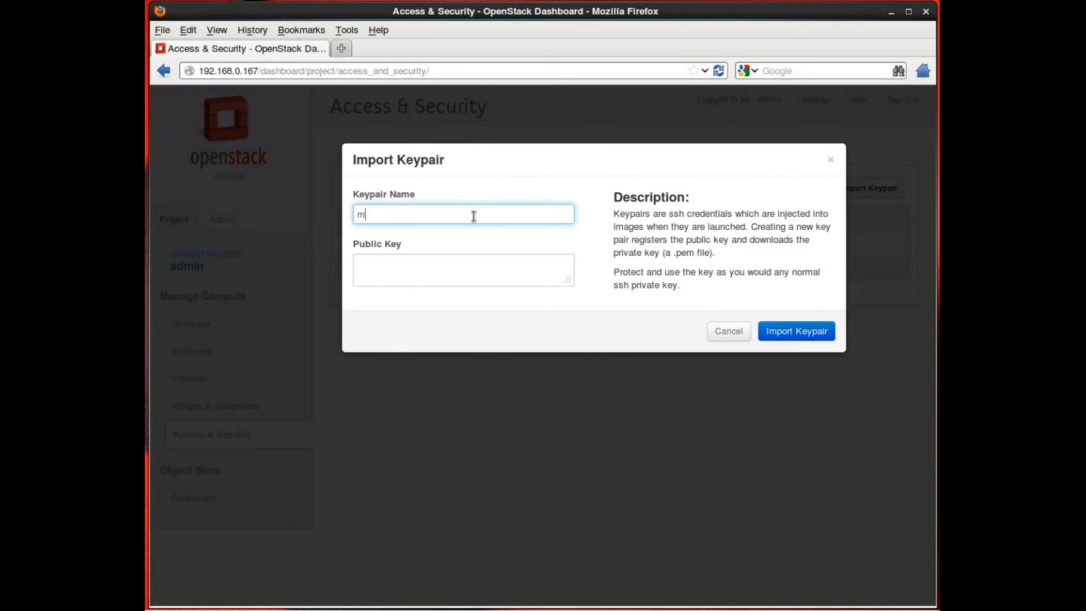
text(ykeypair)
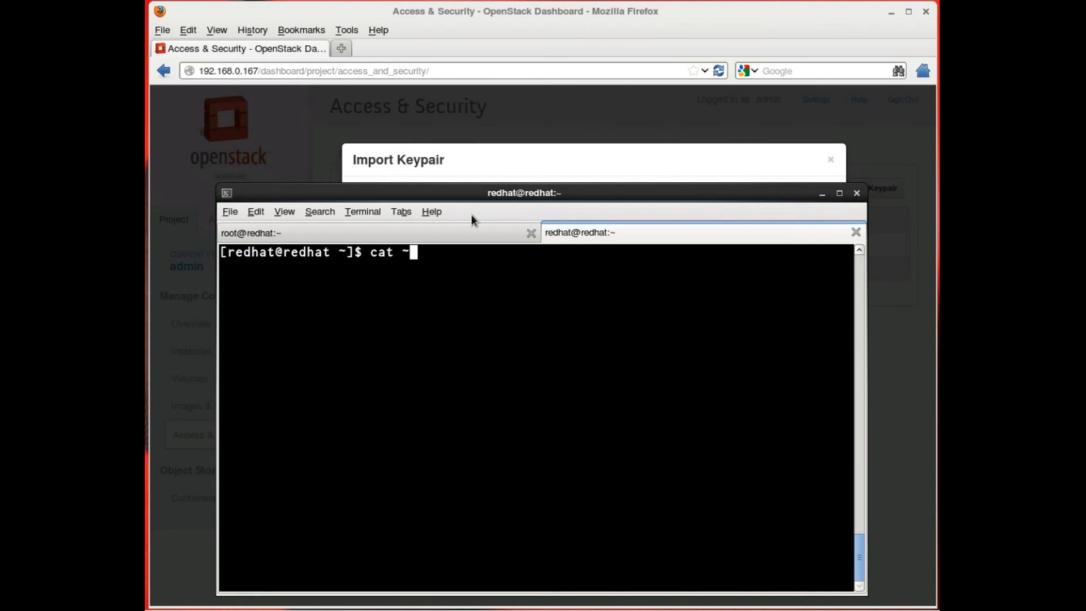
Print the contents of the ~/.ssh/id_rsa key file in the user terminal.
text(/.s)
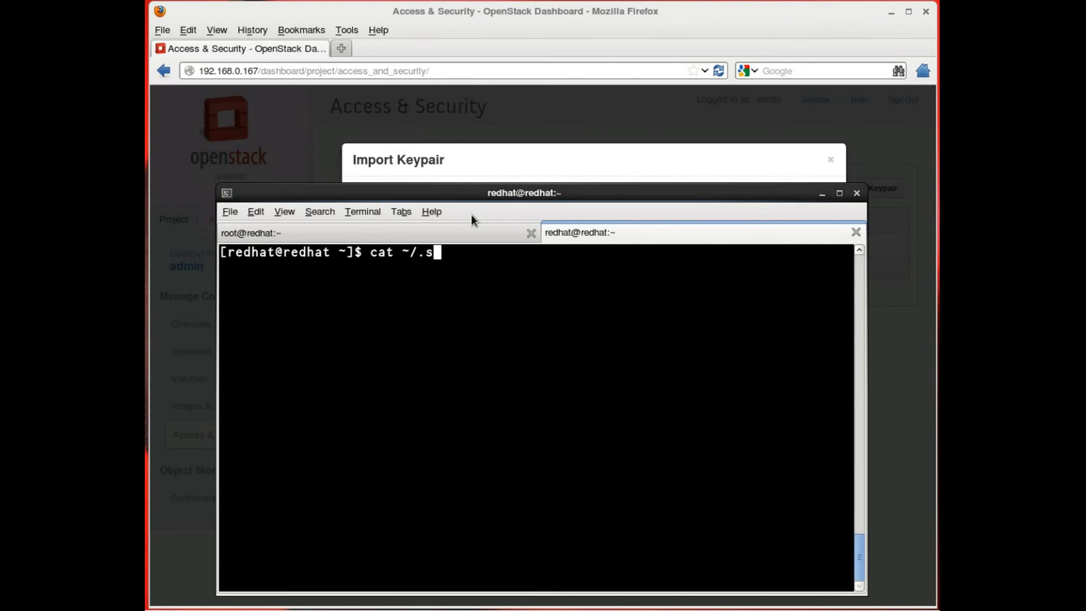
text(sh/id_rsa)
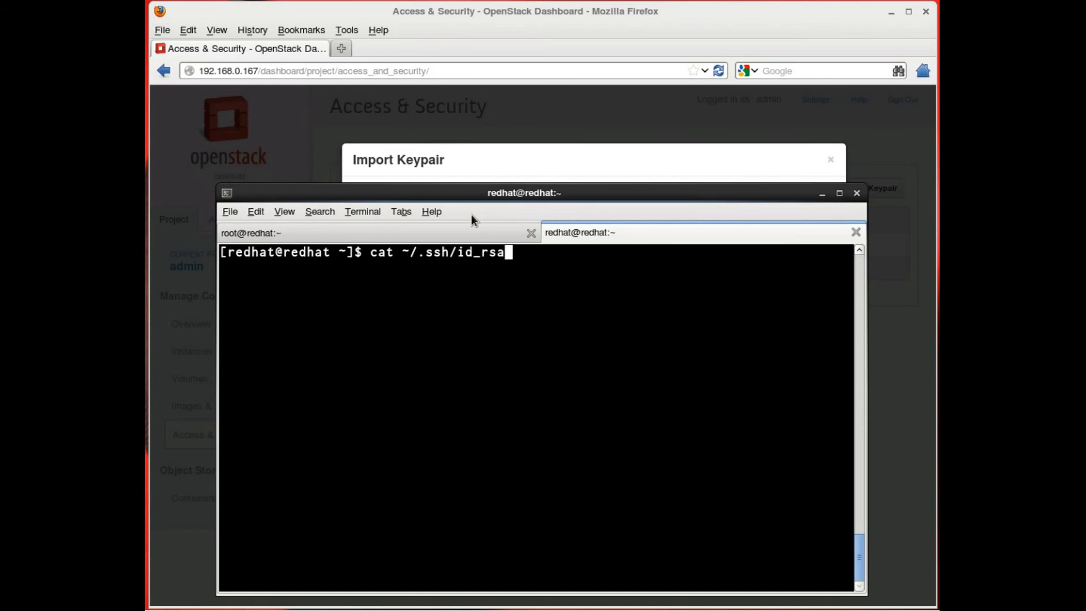
key(Return)
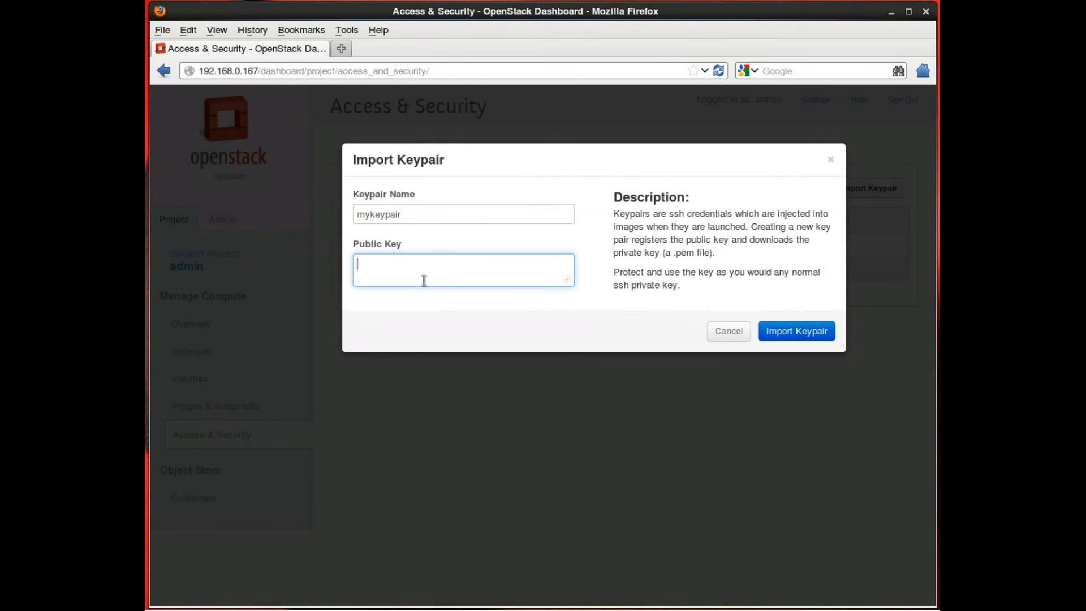
Paste the copied public key into the Public Key box and import it as mykeypair.
right_click(423, 269)
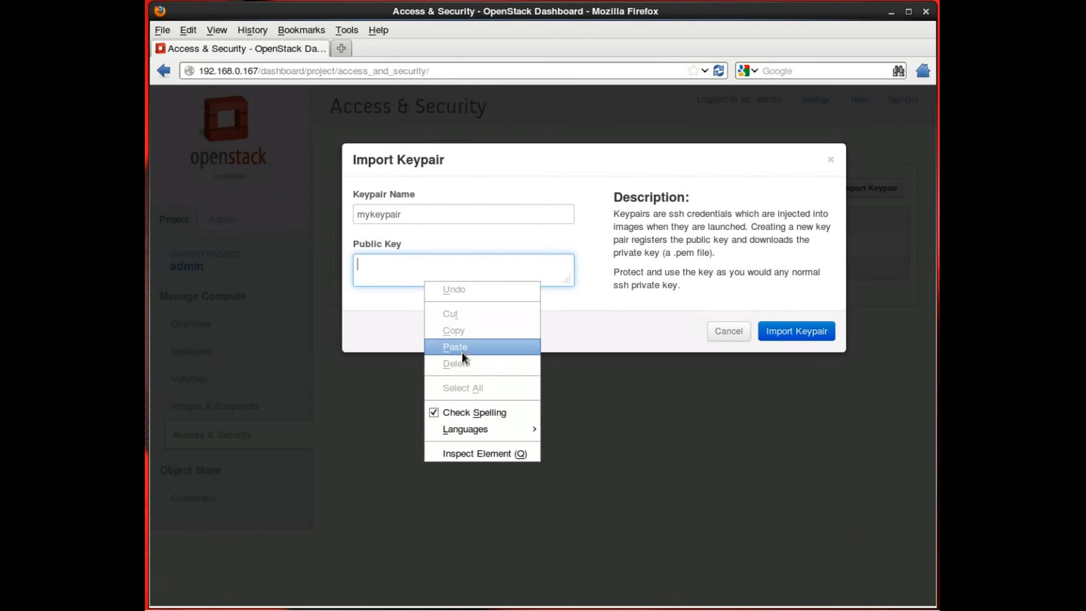
click(454, 346)
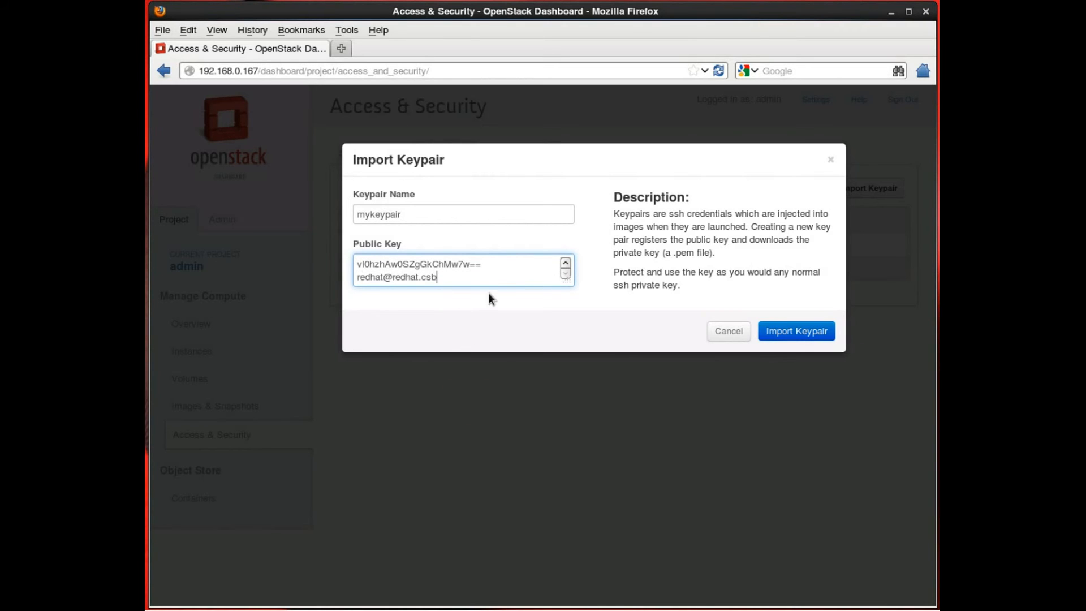
click(796, 331)
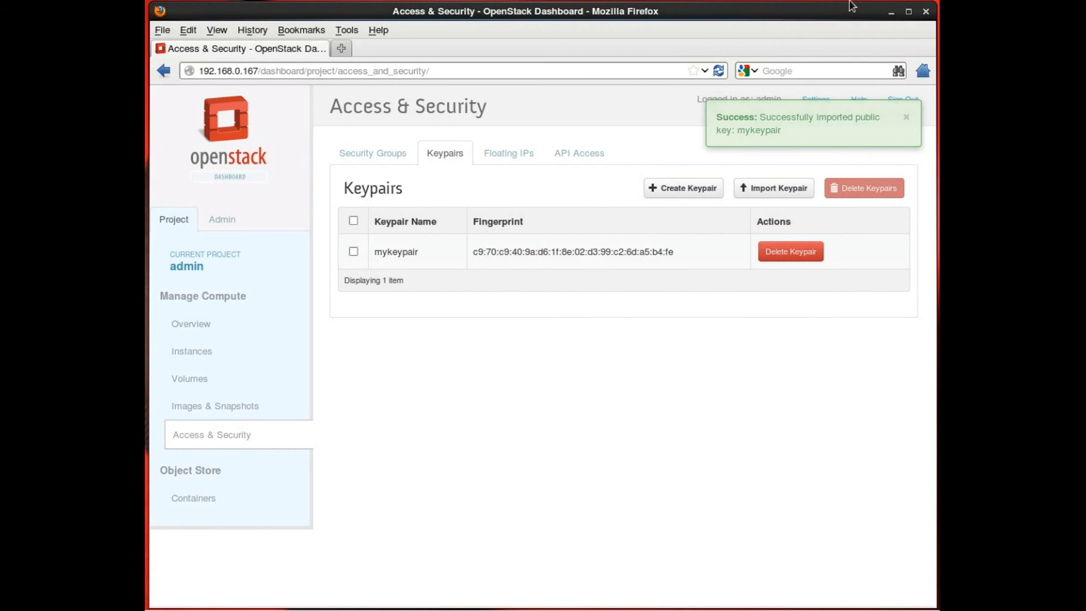
Return to the project overview, then go to the Instances page under Manage Compute.
click(190, 323)
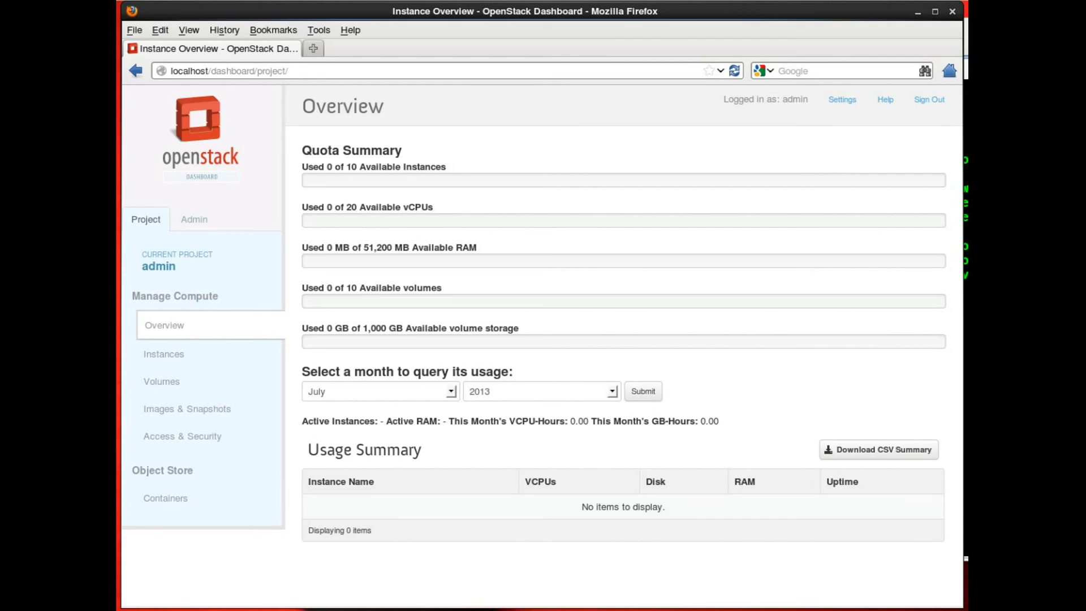
mouse_move(186, 409)
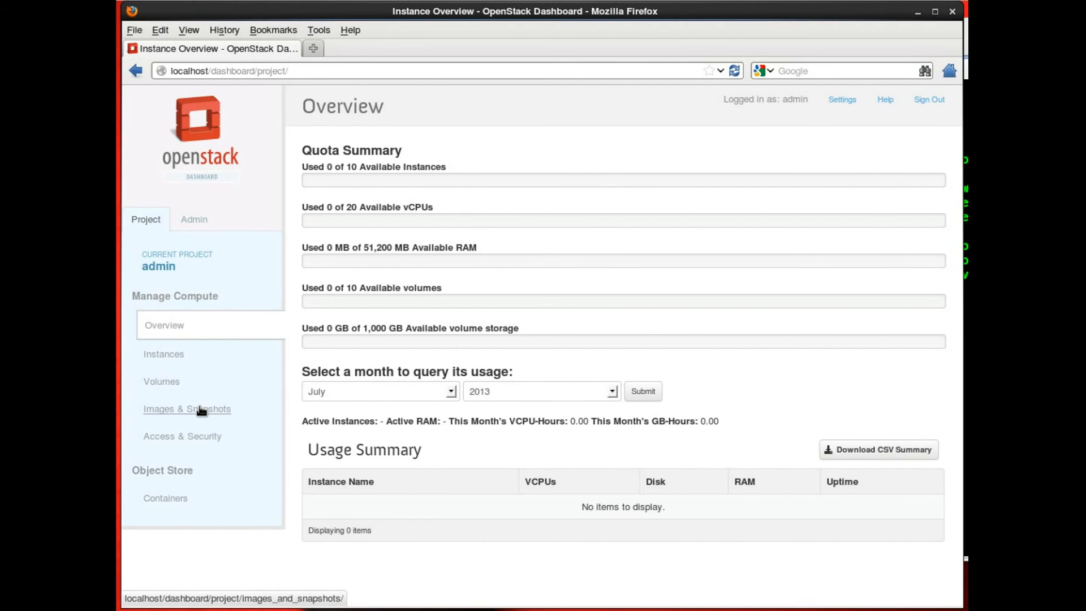
click(164, 354)
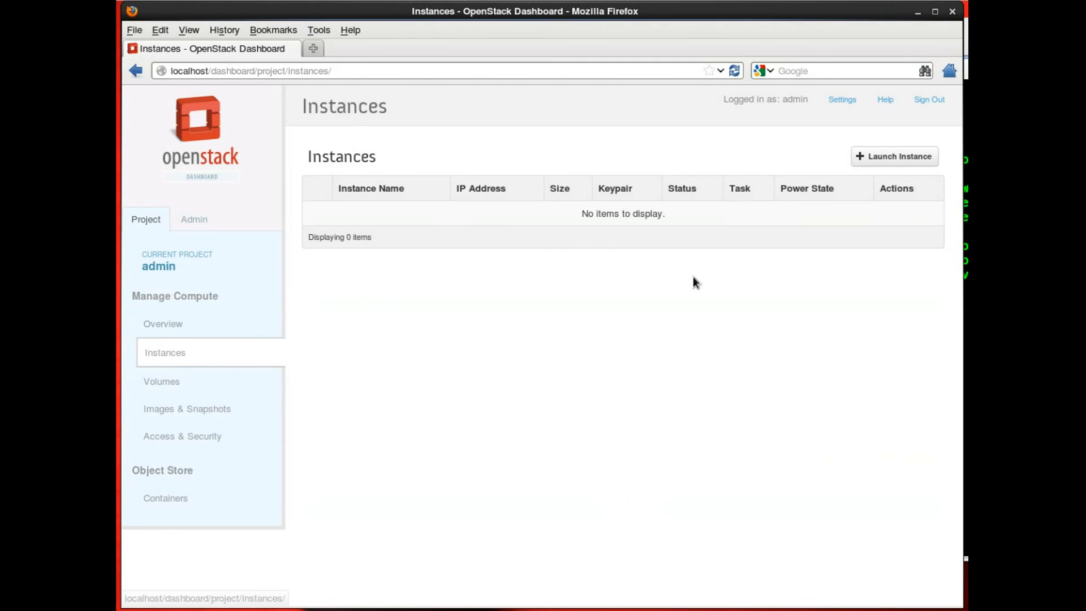
Start a new instance with image Fedora 19 x86_64, name F19_test and flavor m1.tiny.
click(894, 156)
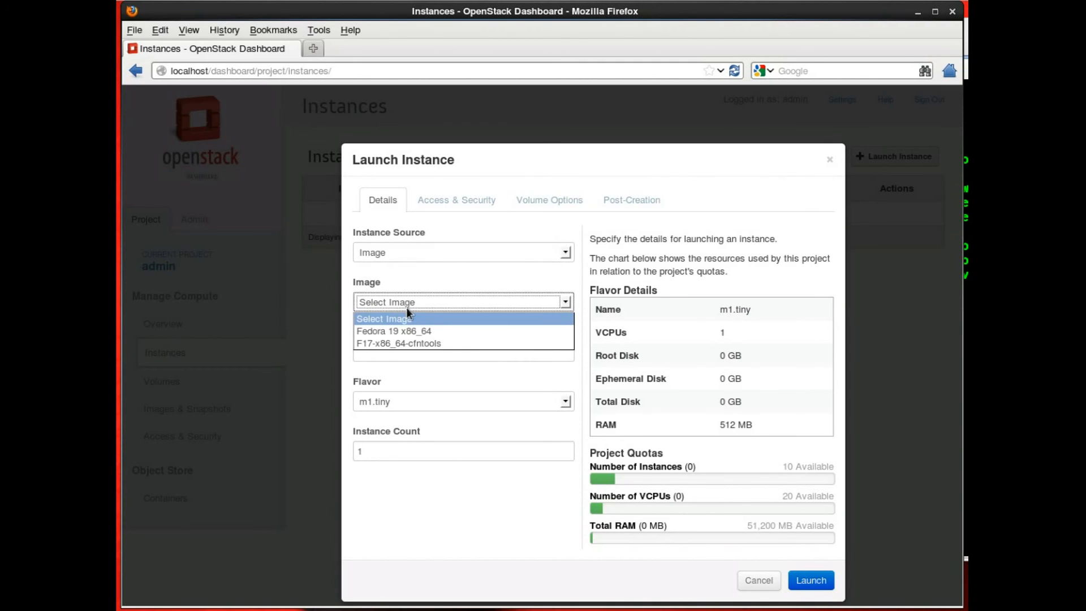
click(393, 331)
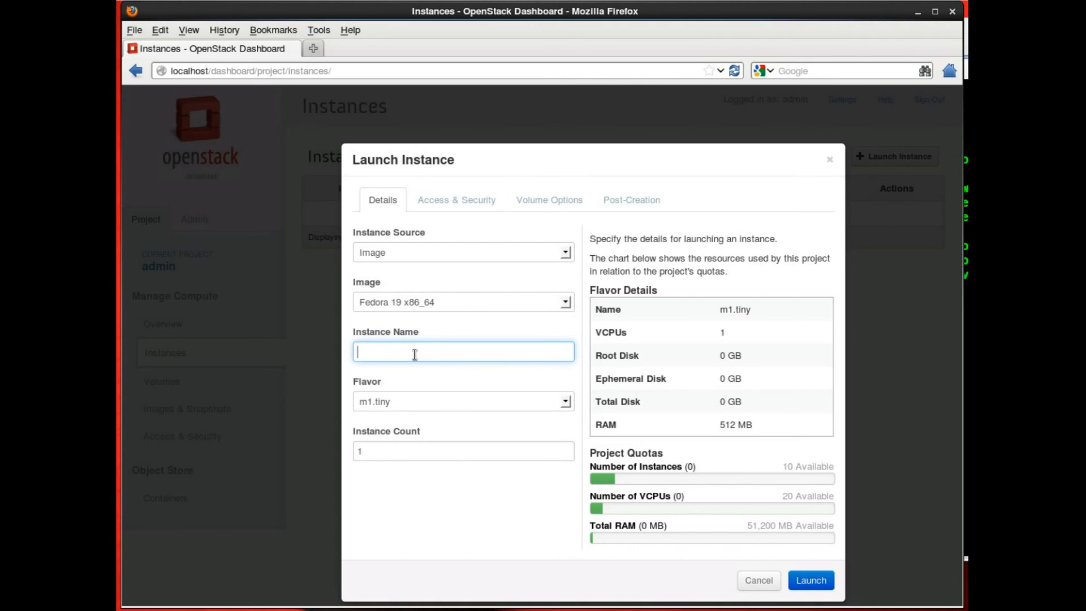
text(F19_tes)
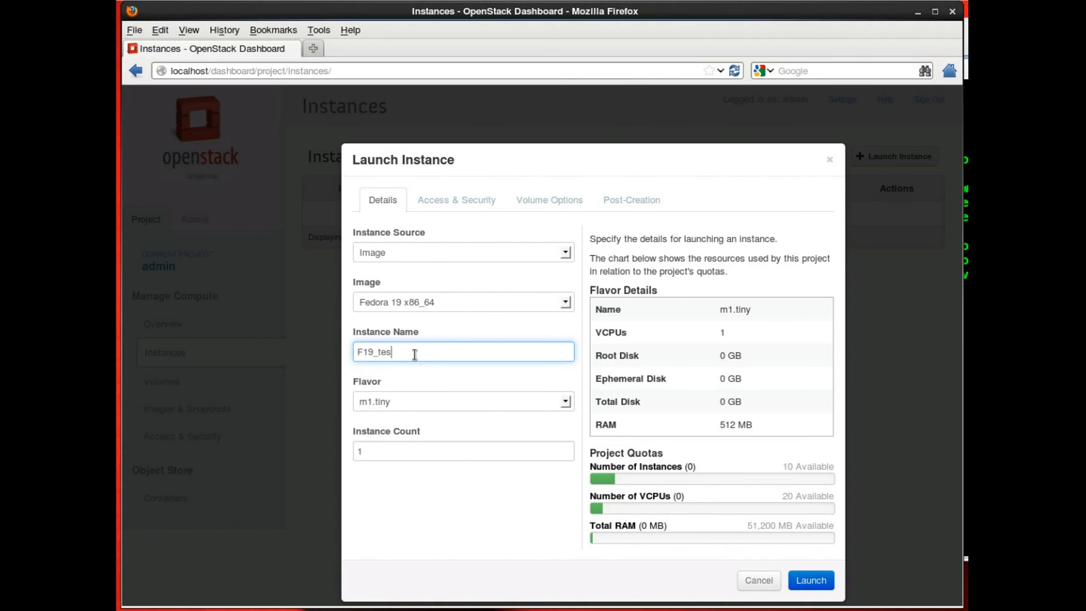
click(564, 401)
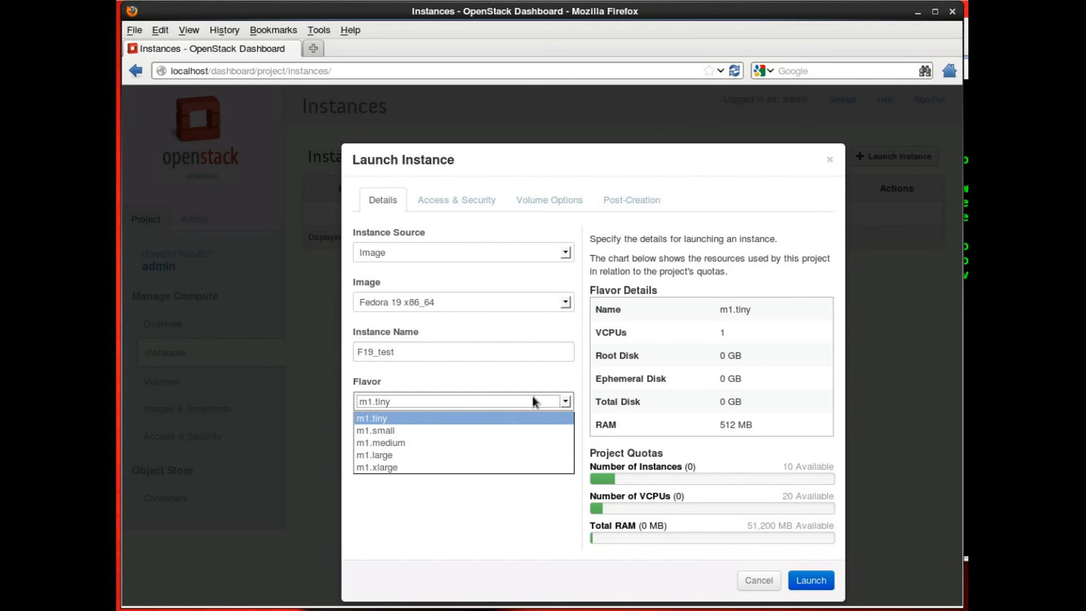
click(371, 418)
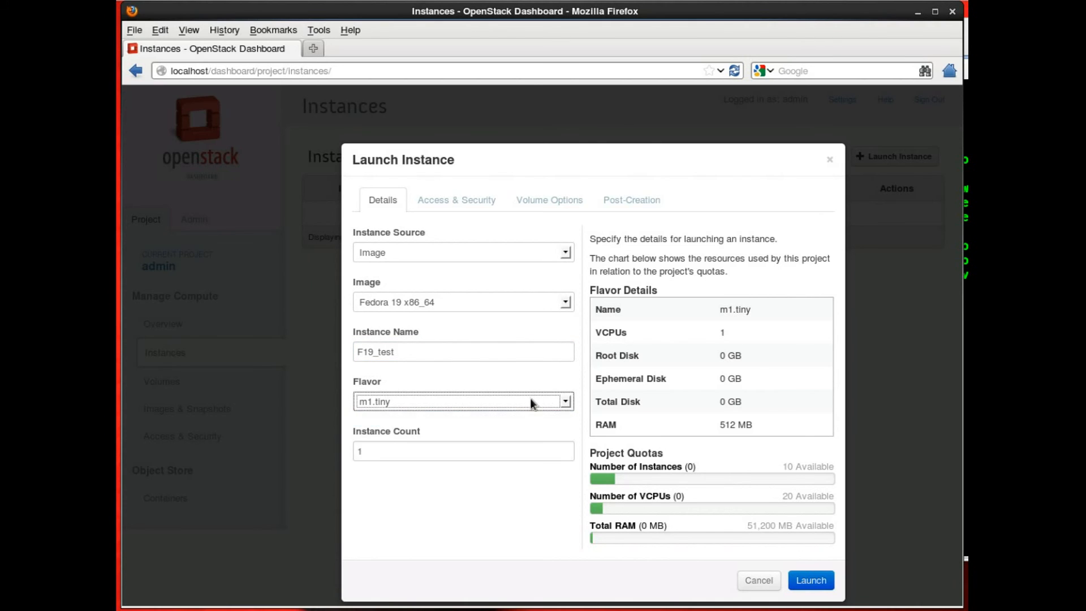
mouse_move(471, 219)
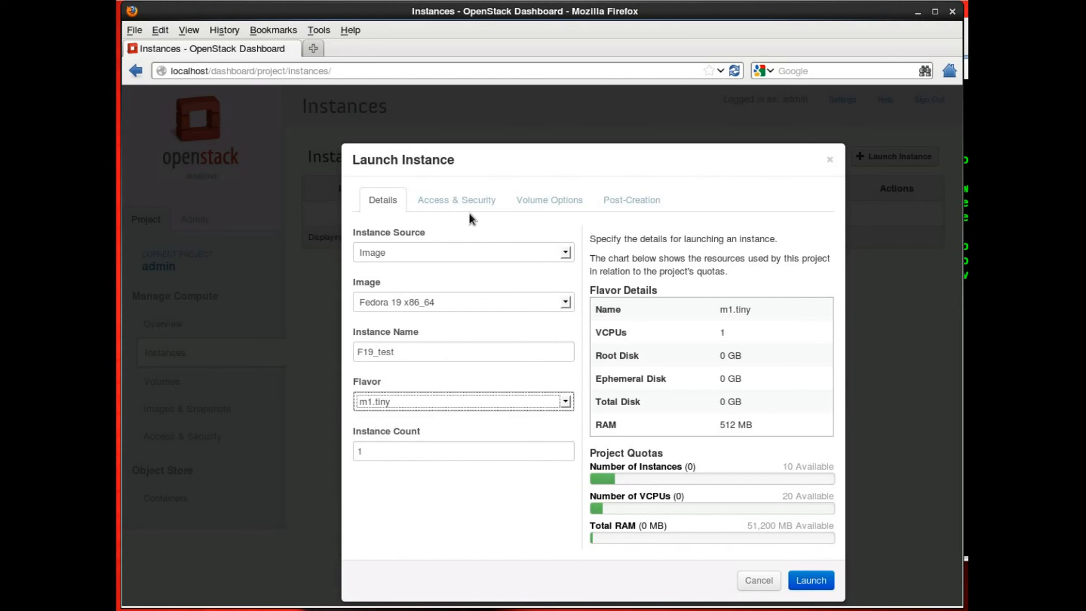
click(456, 200)
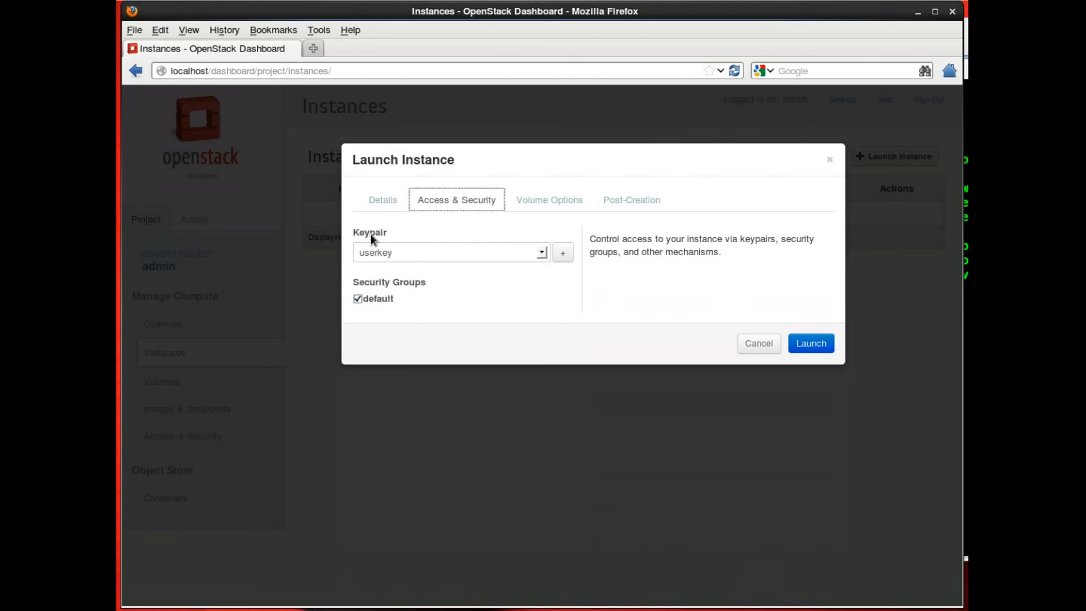
mouse_move(408, 264)
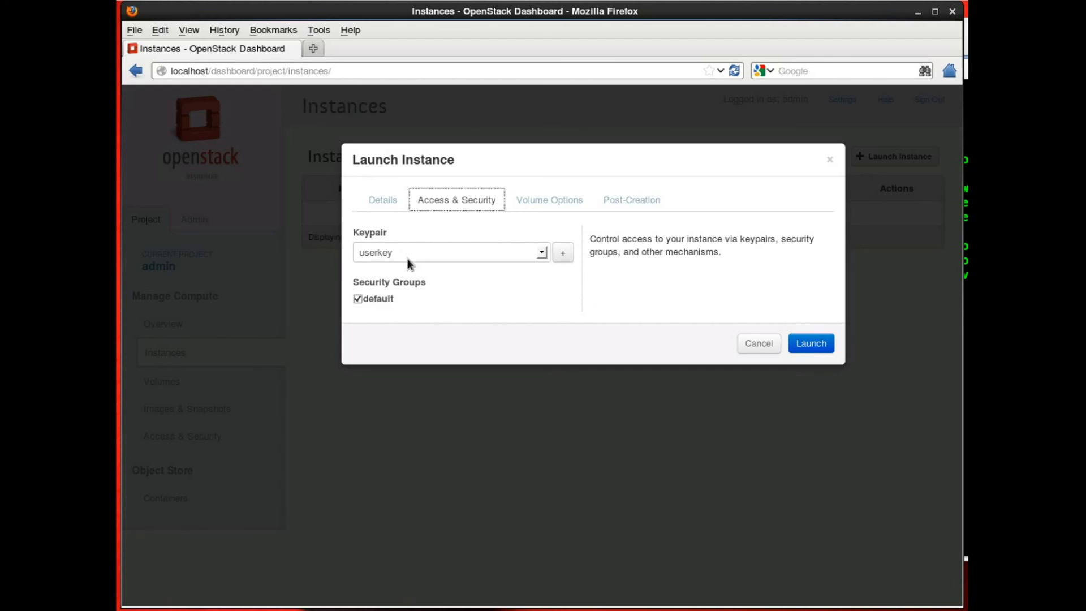
mouse_move(396, 308)
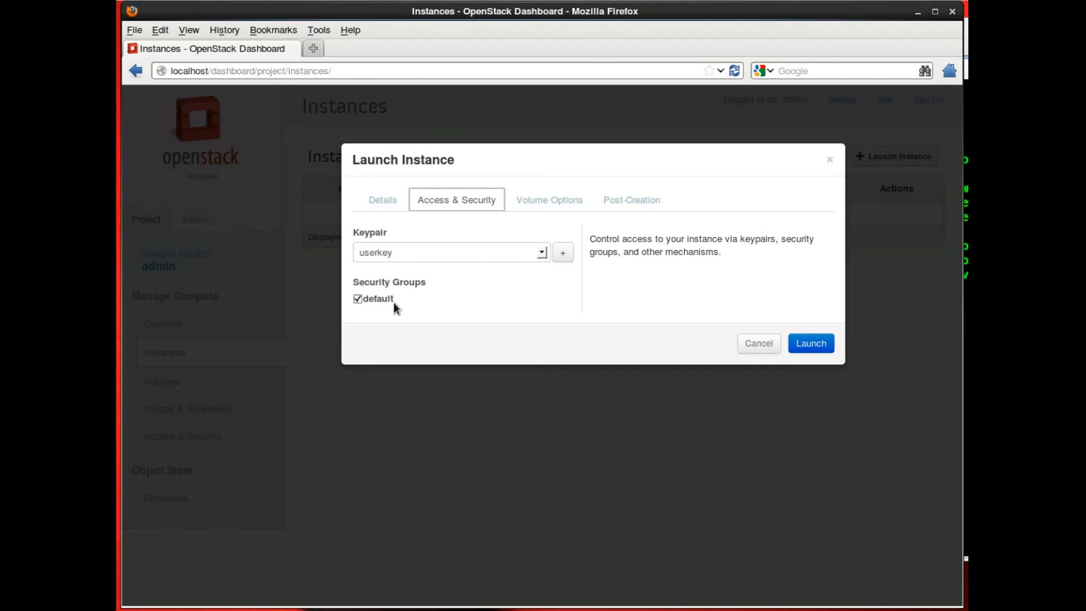
click(542, 252)
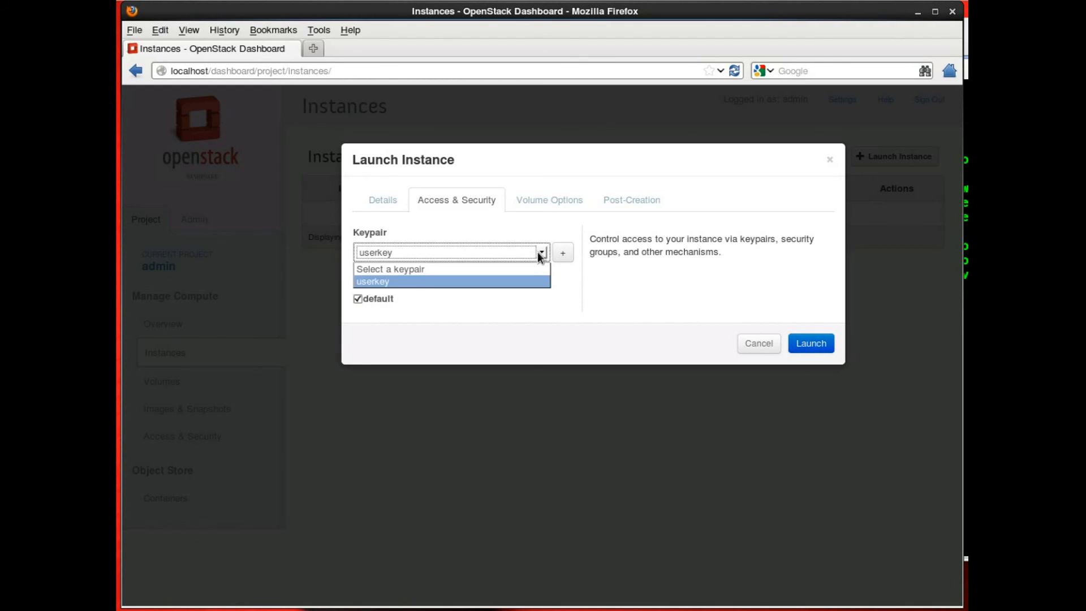
click(372, 281)
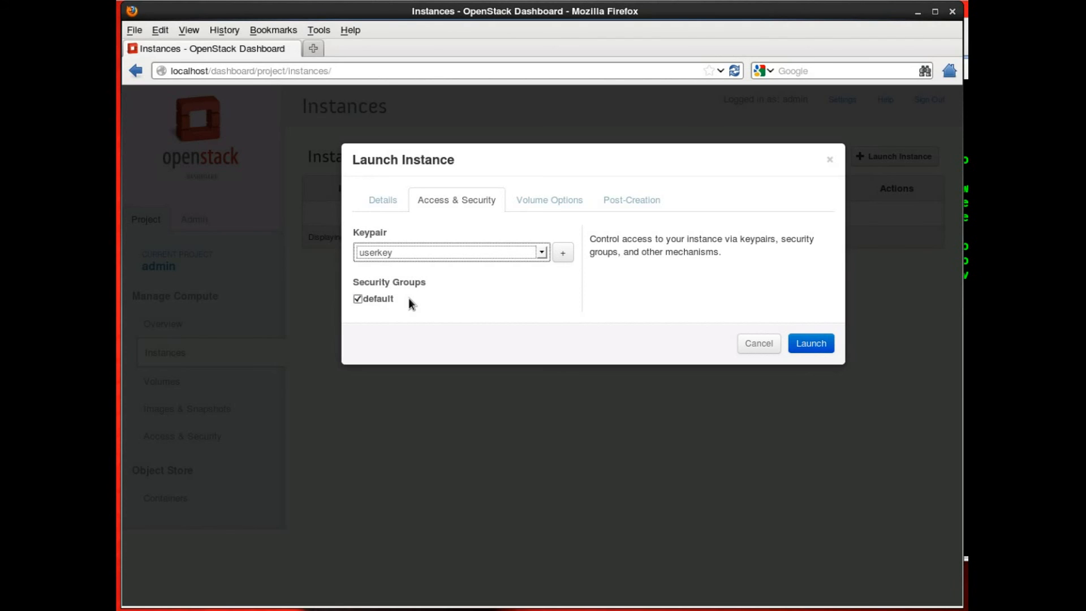
mouse_move(398, 211)
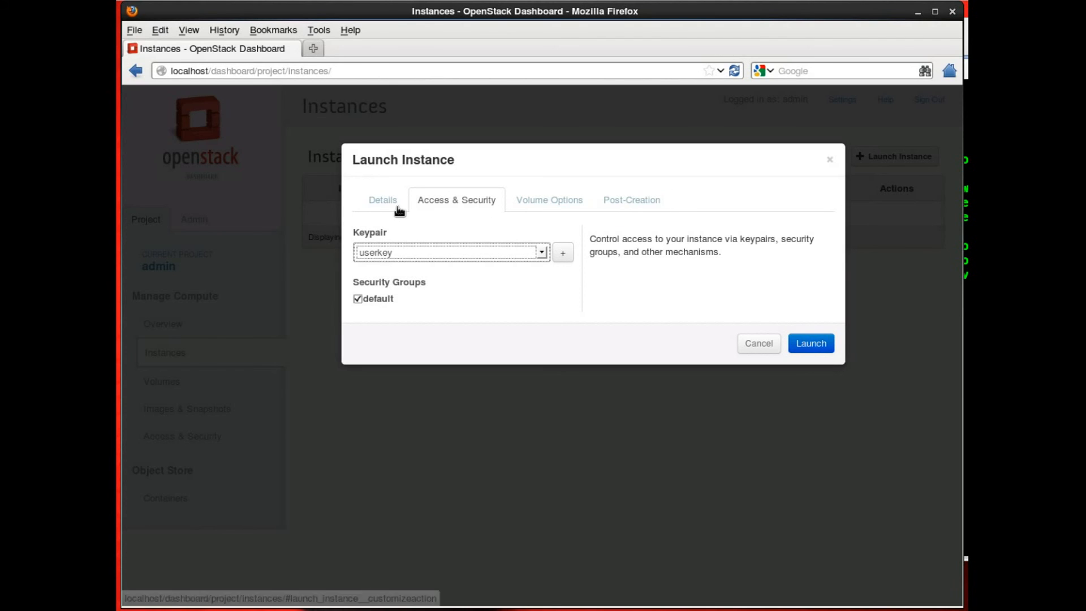
mouse_move(405, 183)
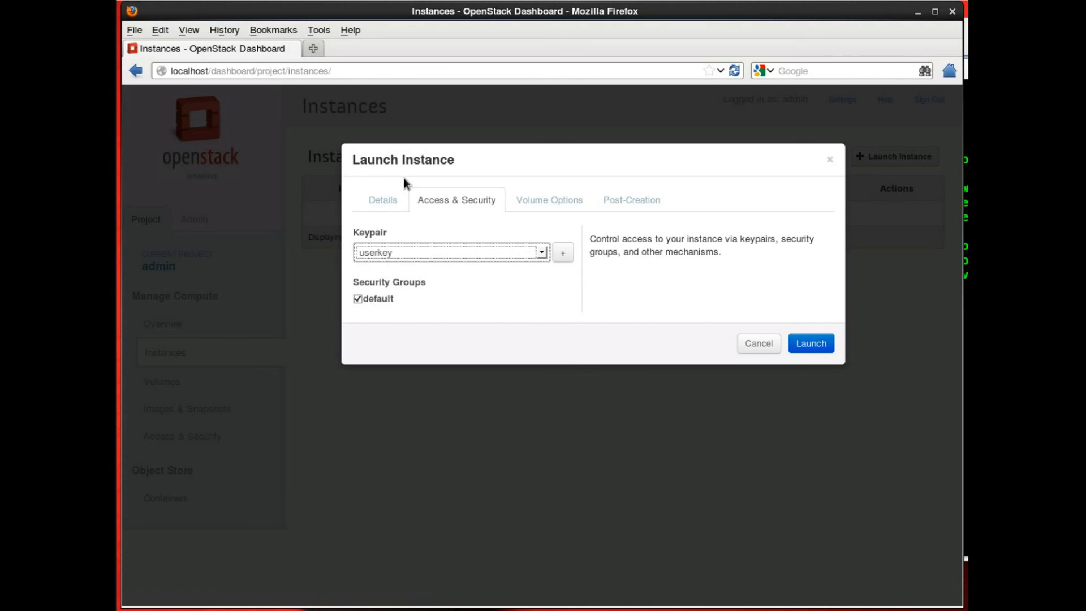
click(382, 199)
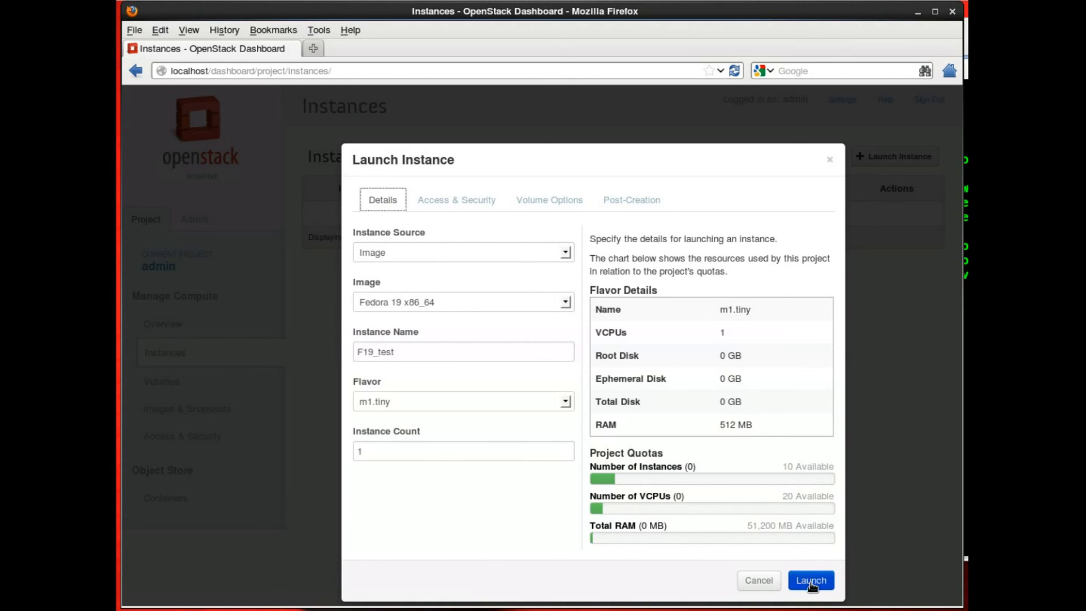
Launch F19_test, wait until it is Running, and select its IP 192.168.32.2.
click(810, 580)
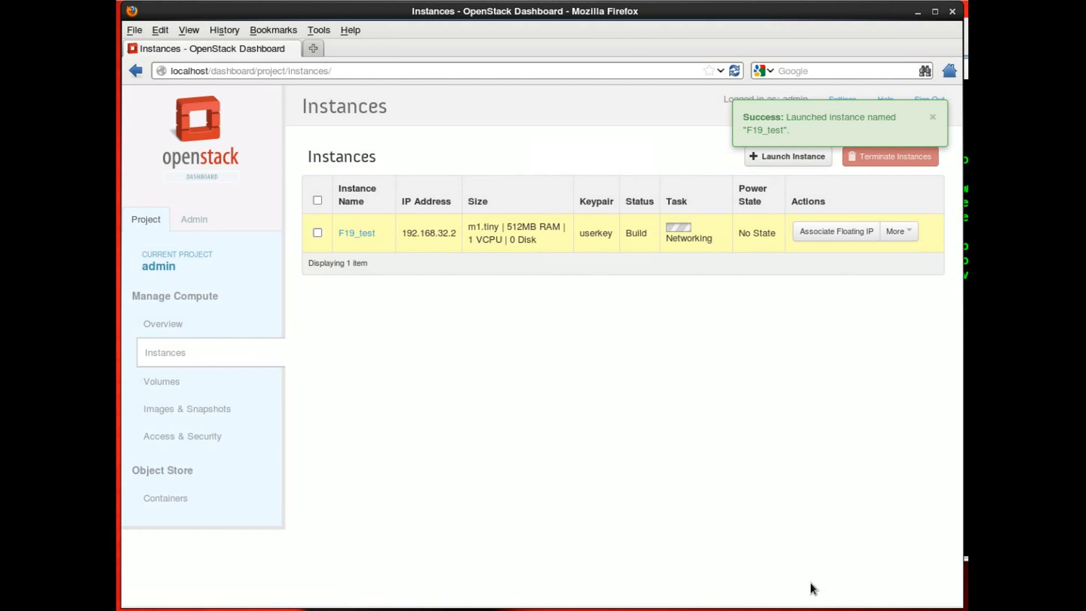
click(932, 117)
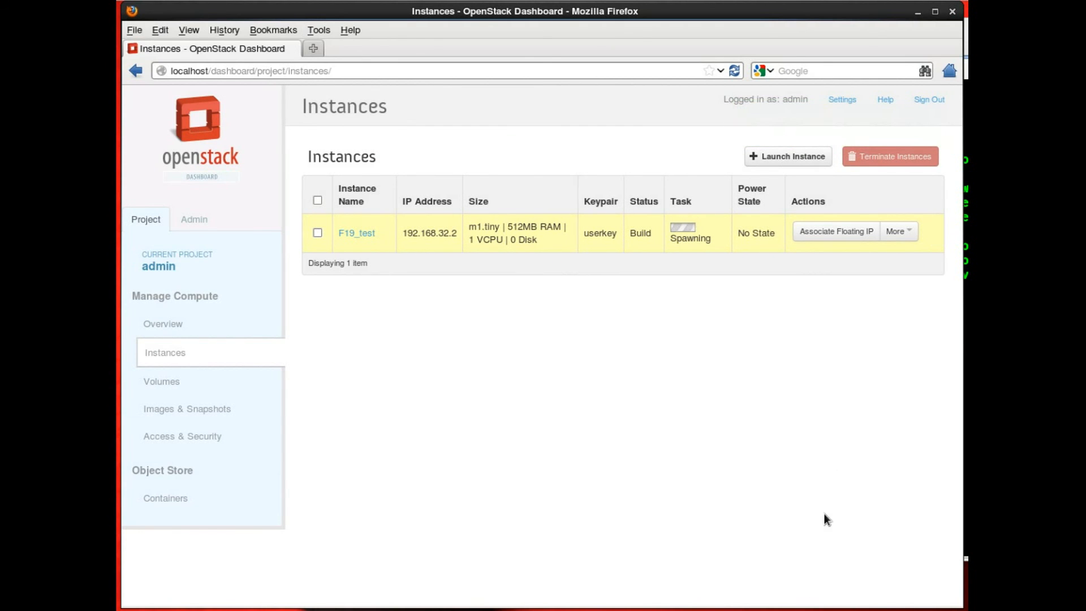
mouse_move(754, 15)
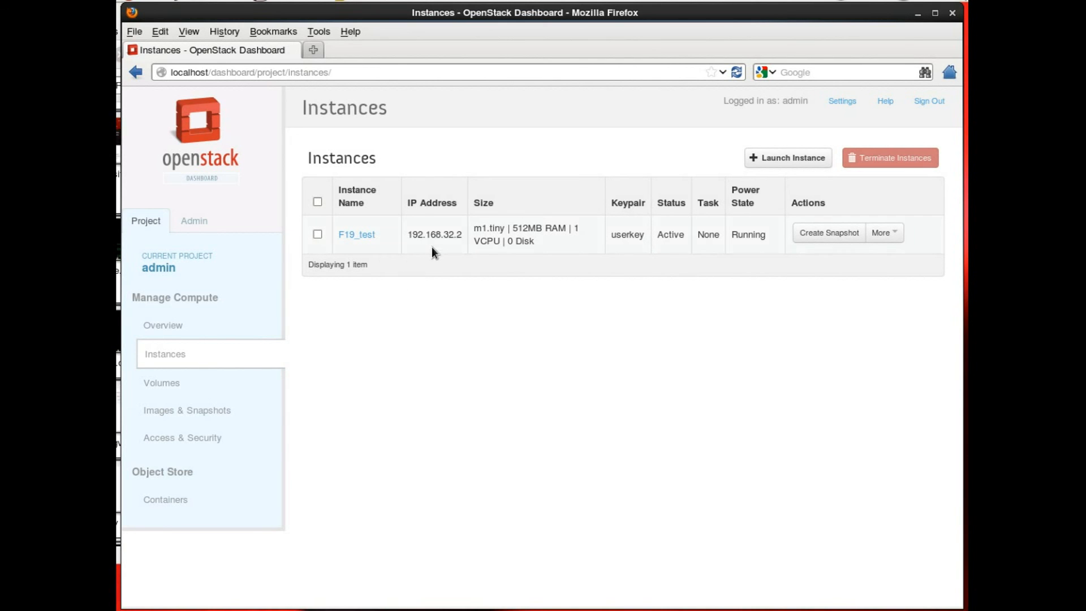
double_click(434, 234)
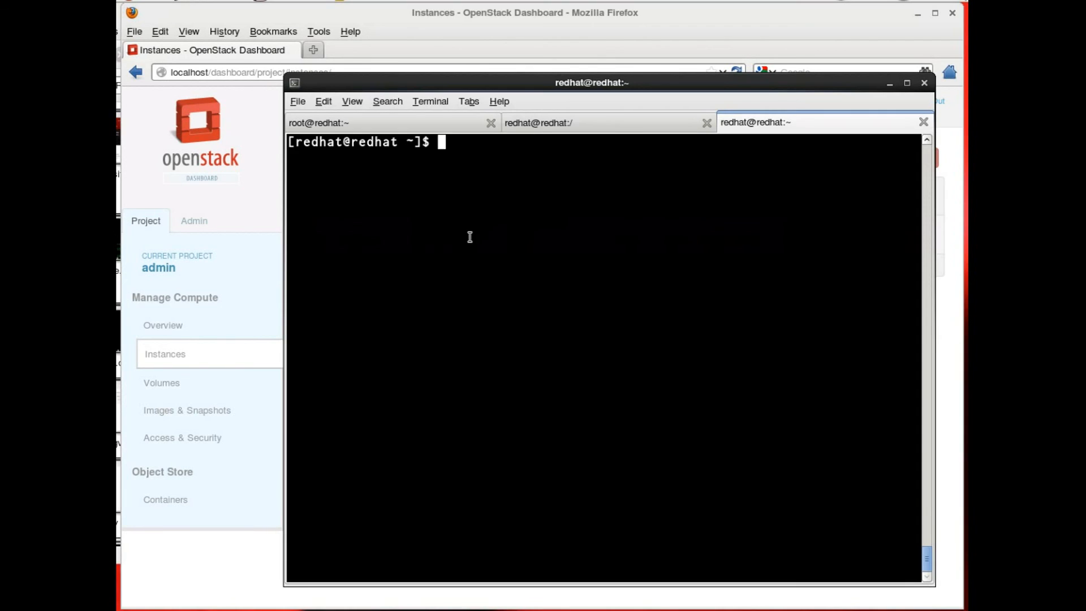
text(ssh f)
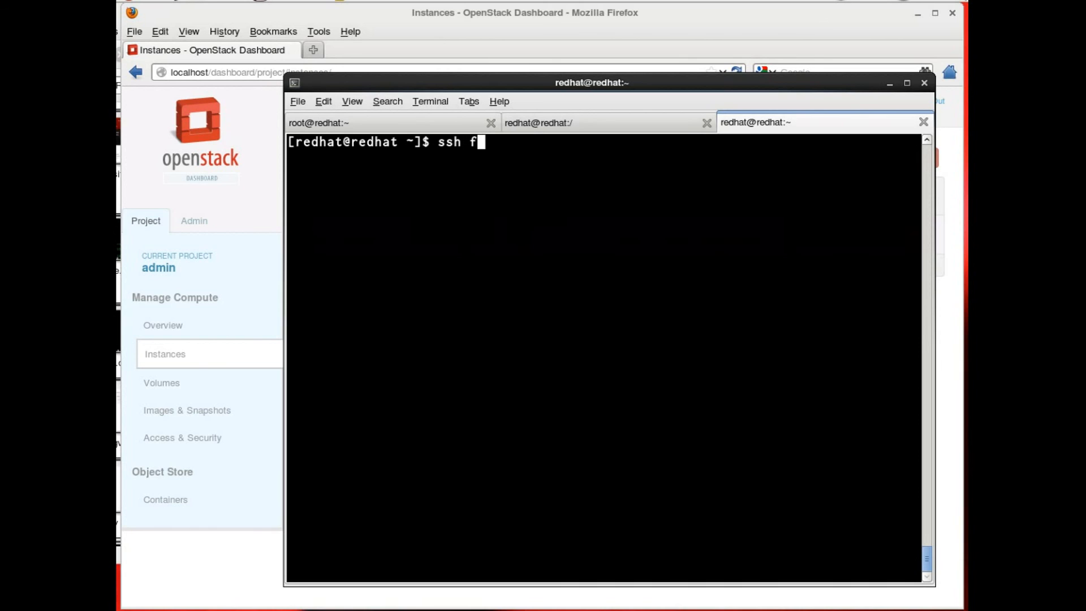
text(edora@)
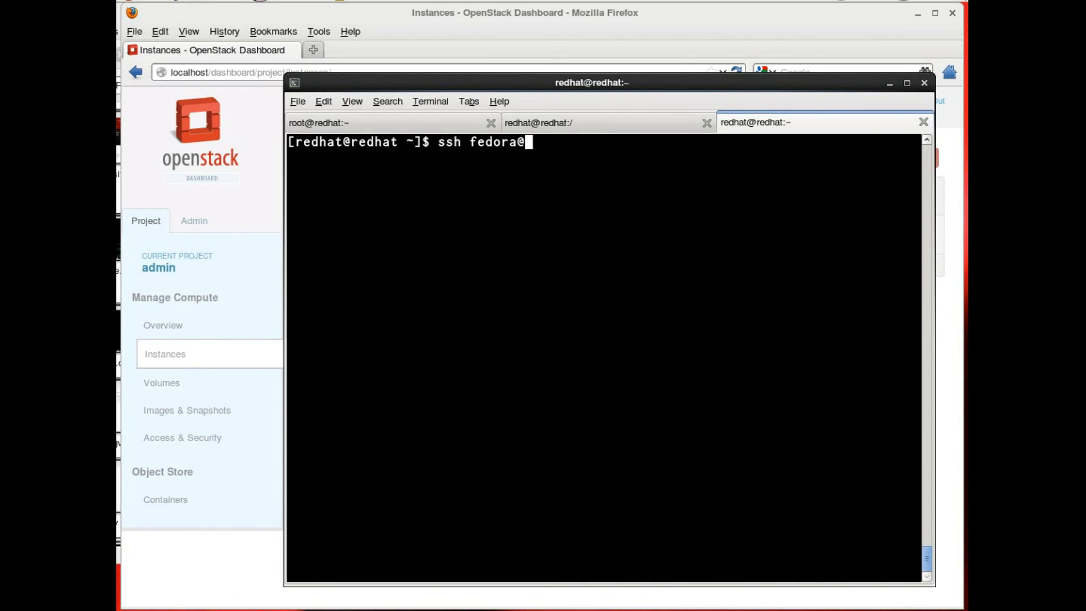
text(192.168.32.2)
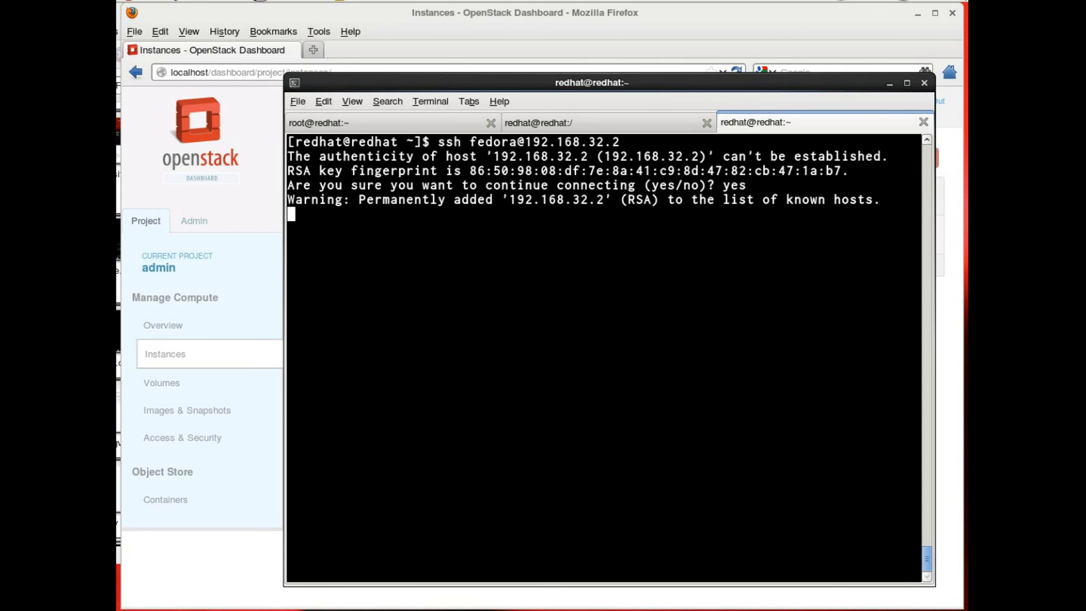
text(ls)
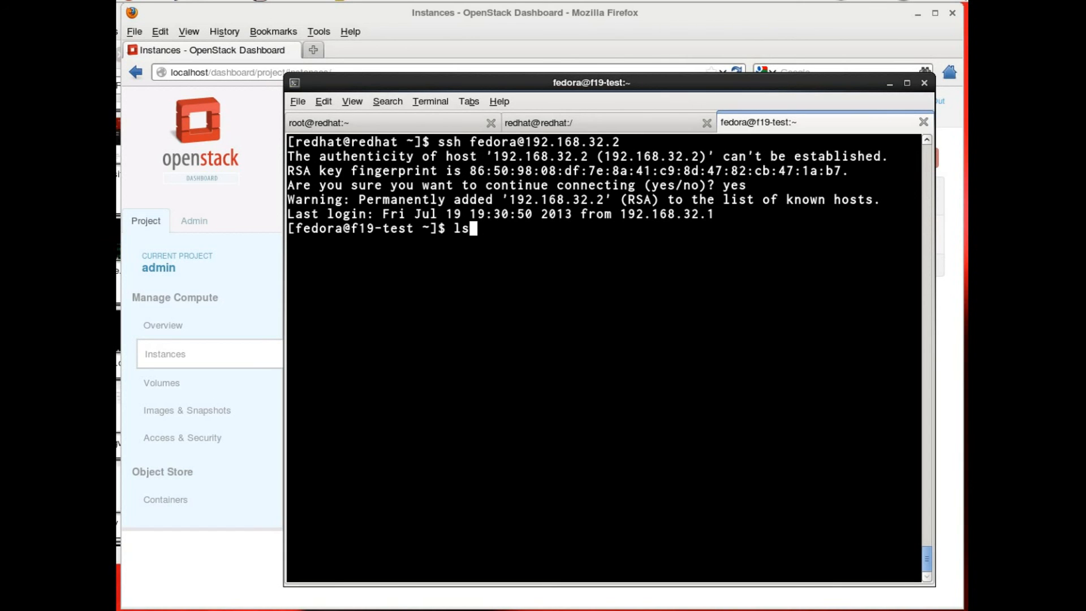